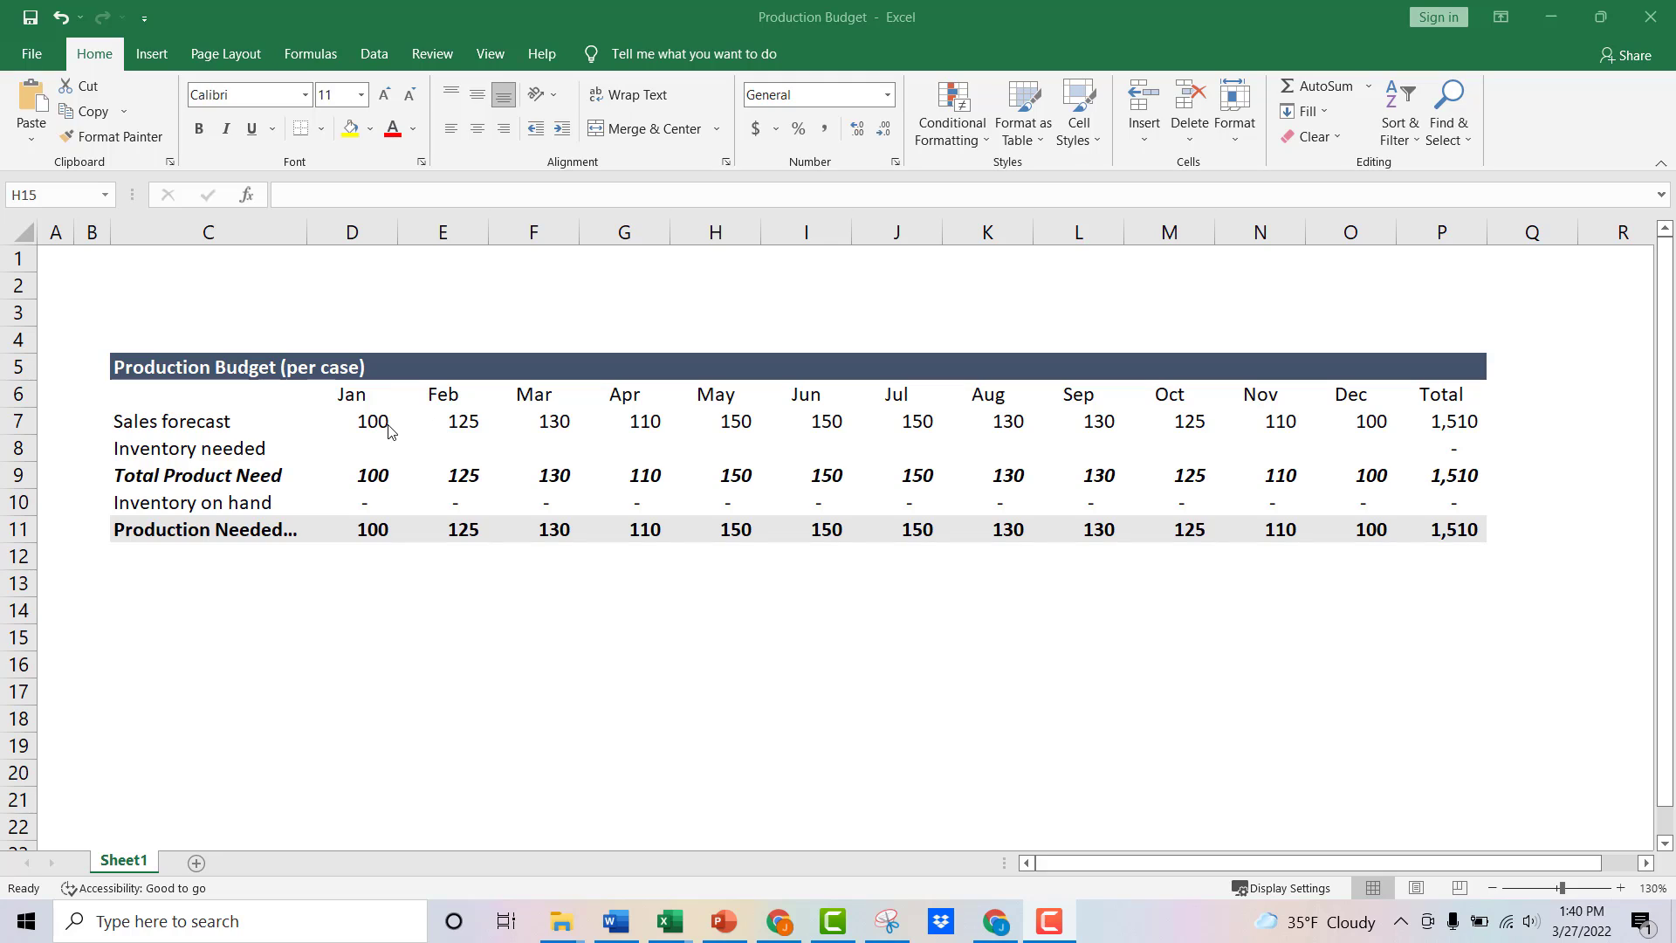
mouse_move(382, 428)
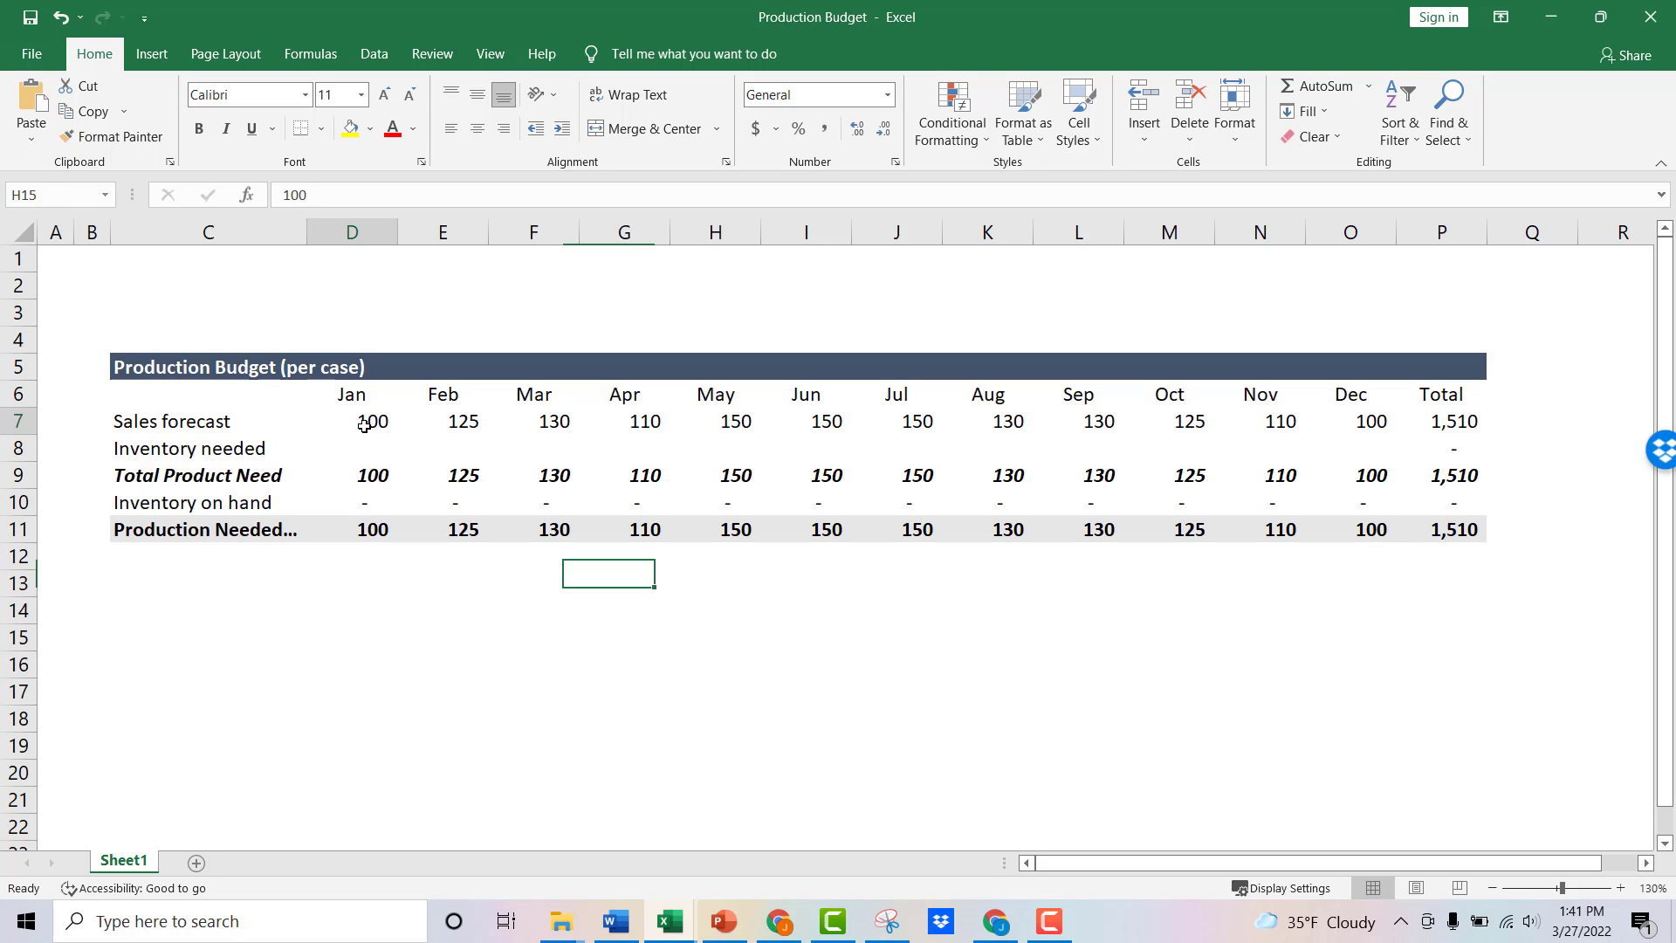
Review the twelve monthly sales forecasts, then set January inventory on hand (D10) to 55.
left_click_drag(350, 421, 715, 420)
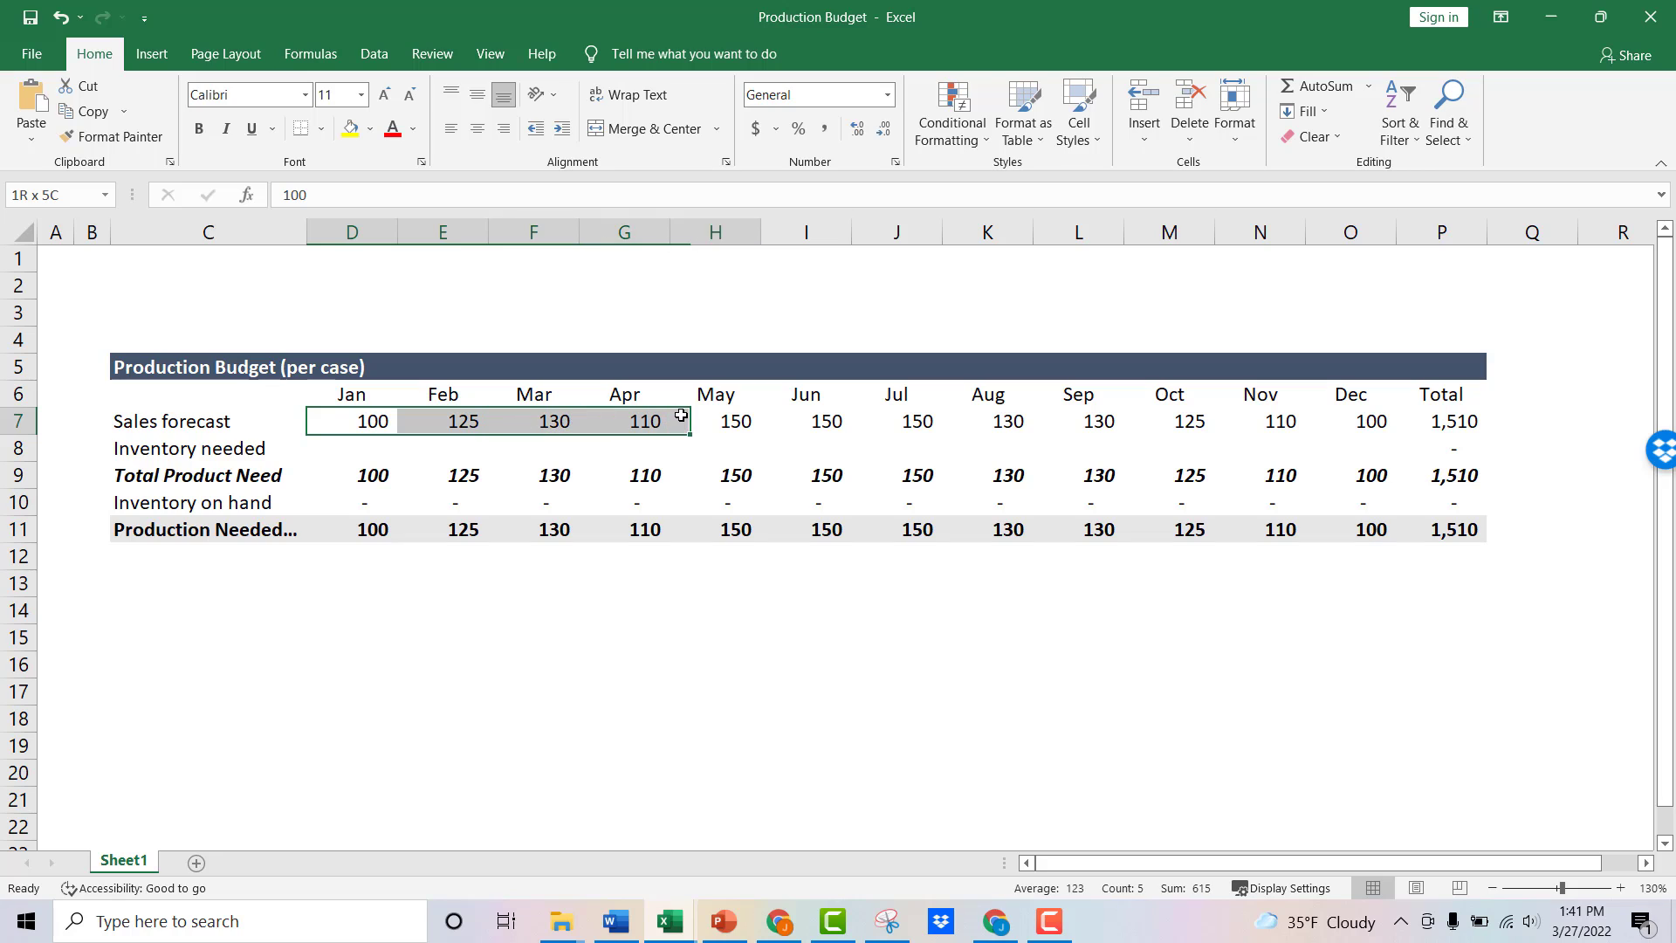
left_click_drag(679, 417, 1051, 406)
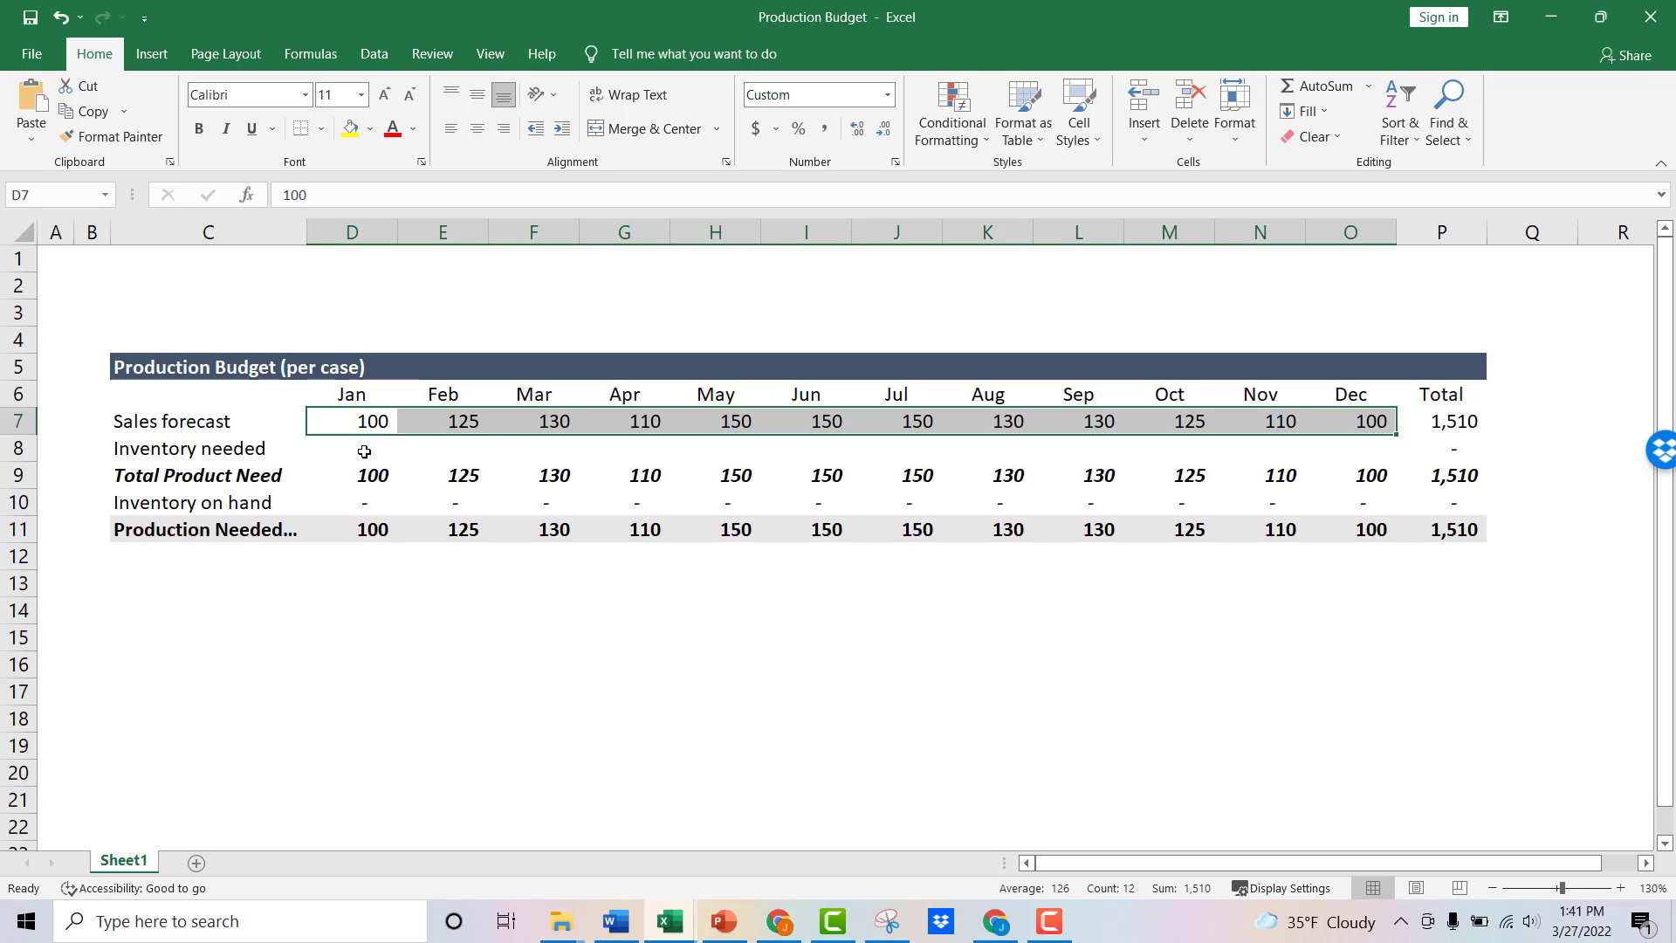
left_click(351, 501)
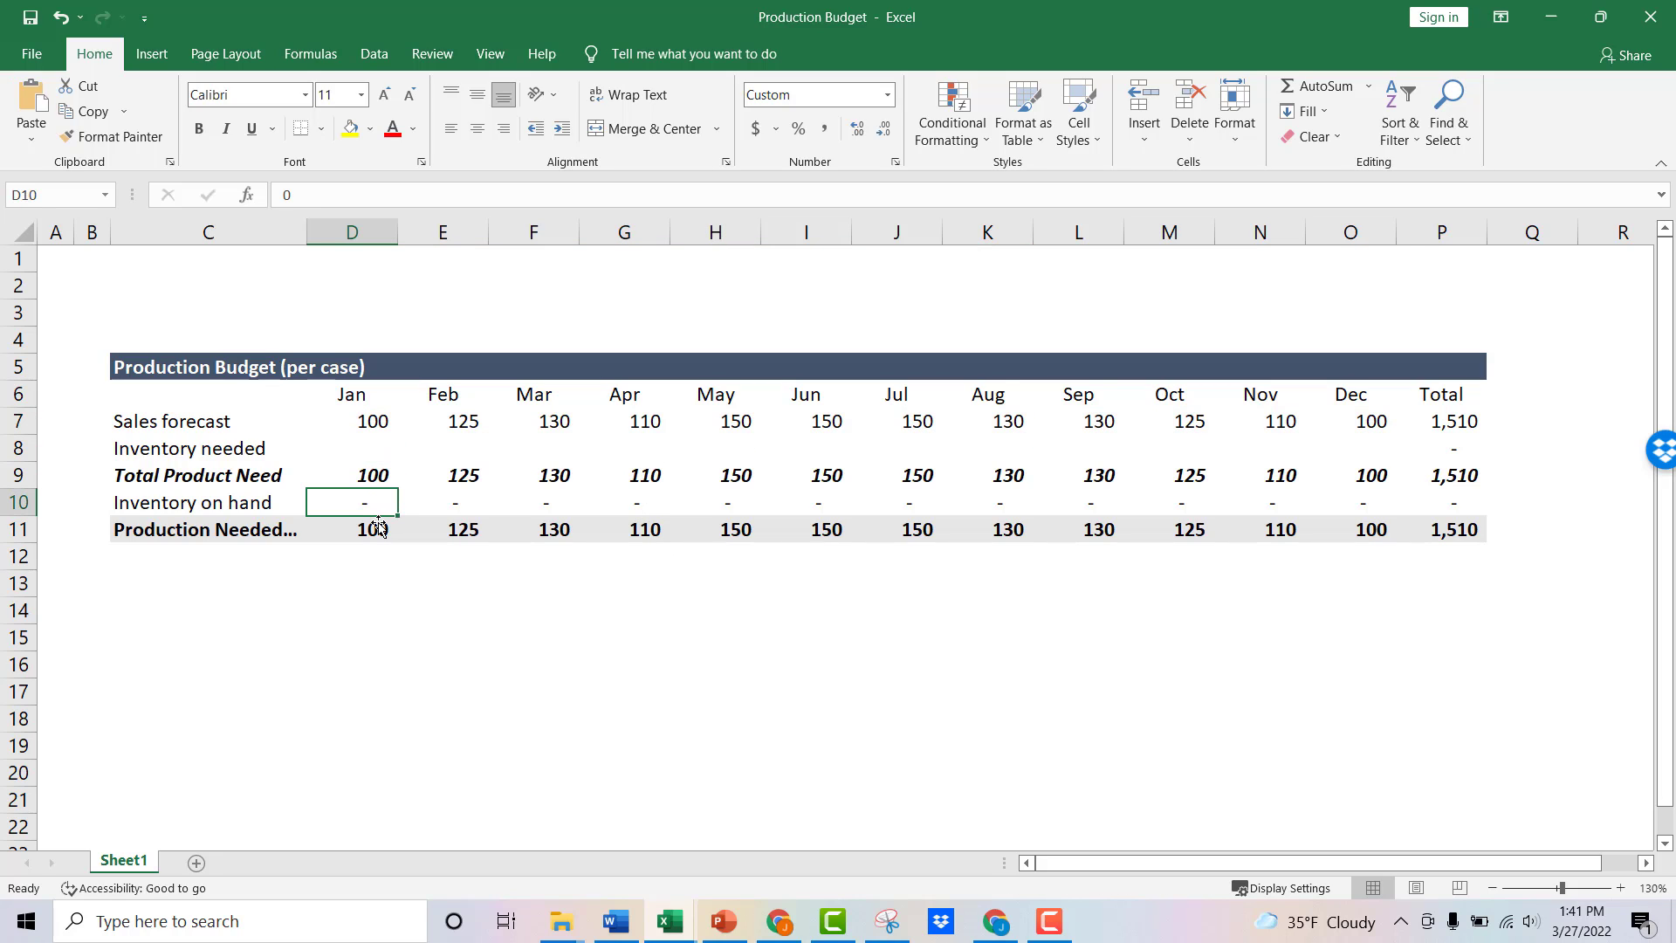
mouse_move(384, 627)
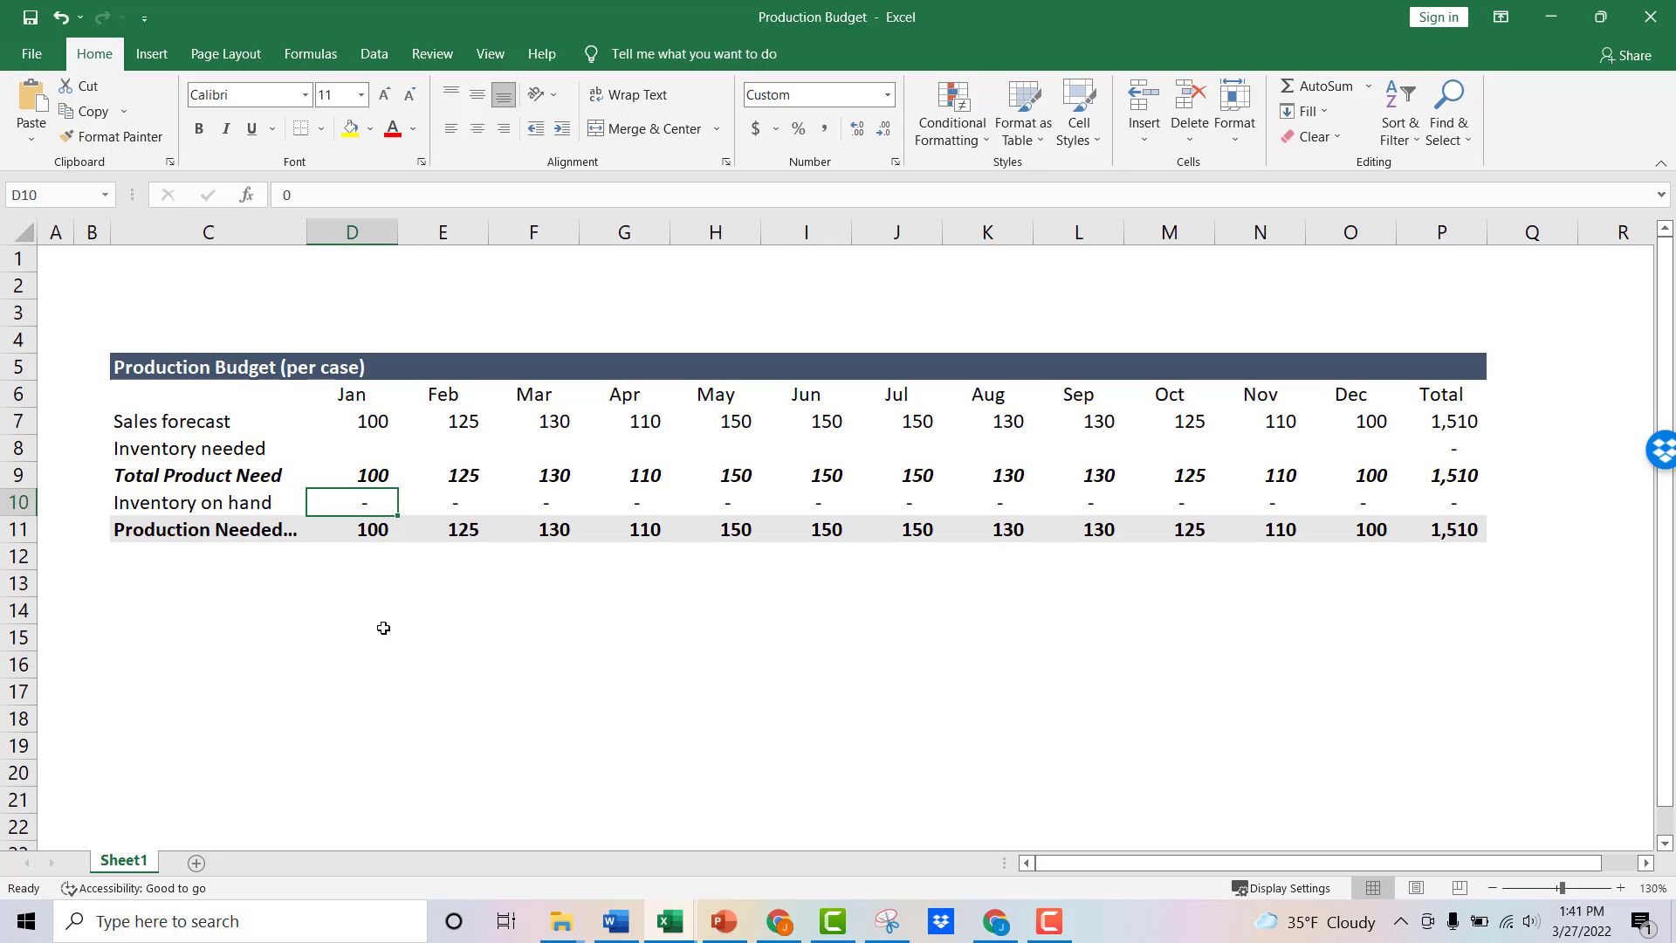
type("55")
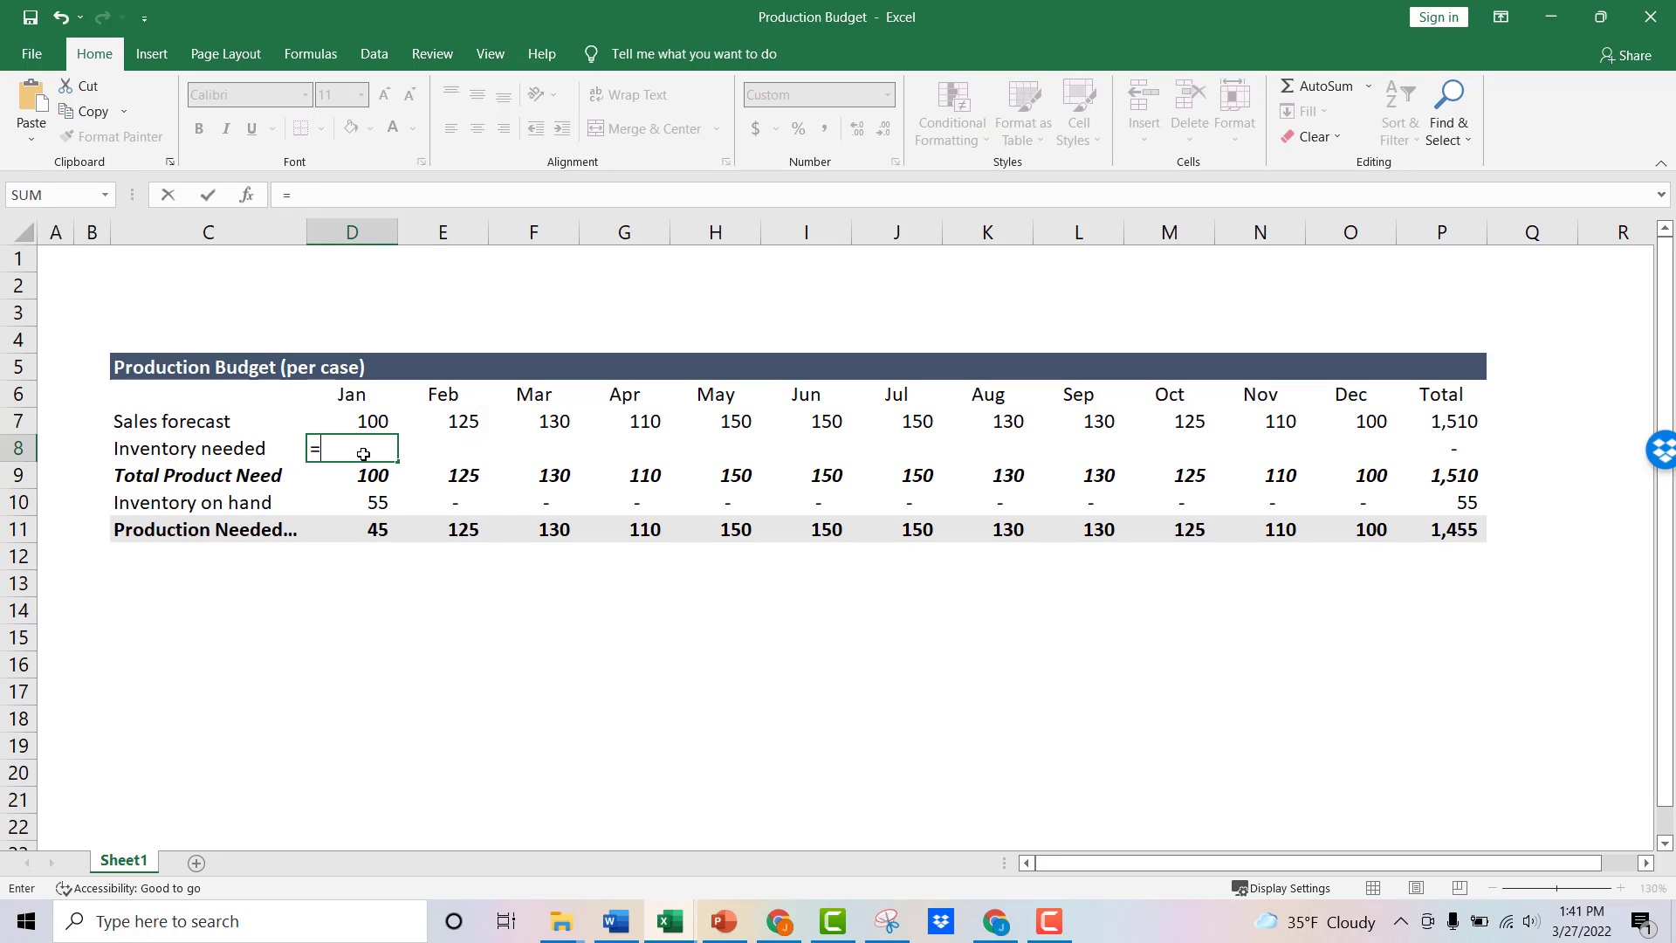
Fill inventory needed with =E7 (next month's forecast) and set December to 100.
type("=E7")
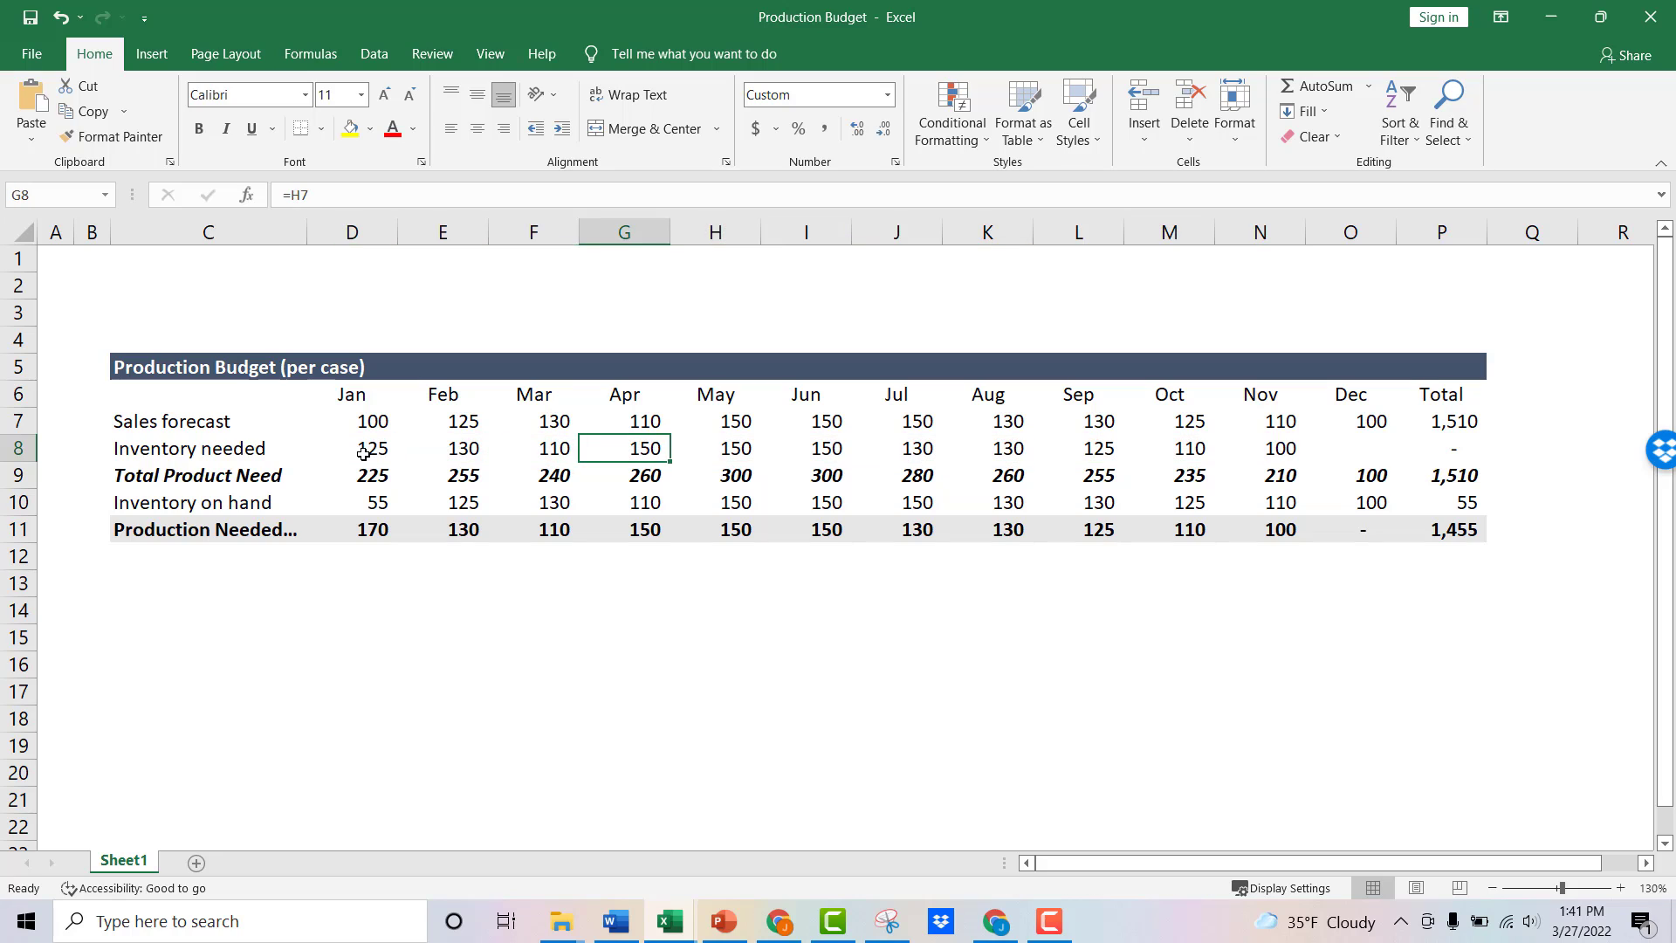
left_click(1349, 449)
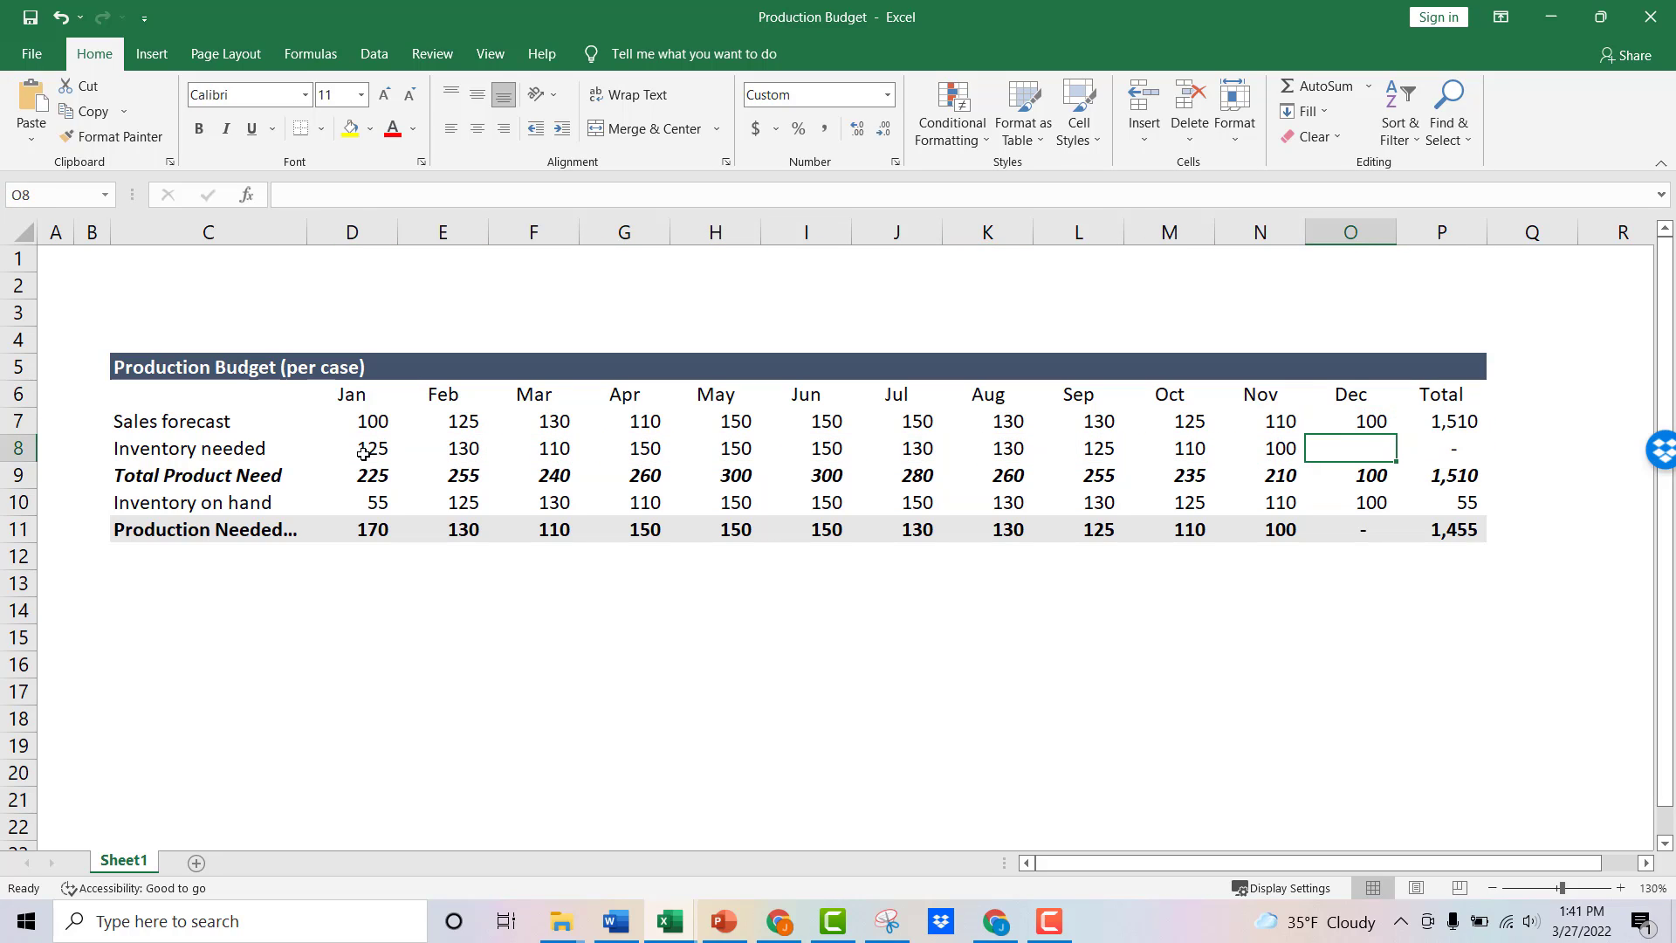
type("100")
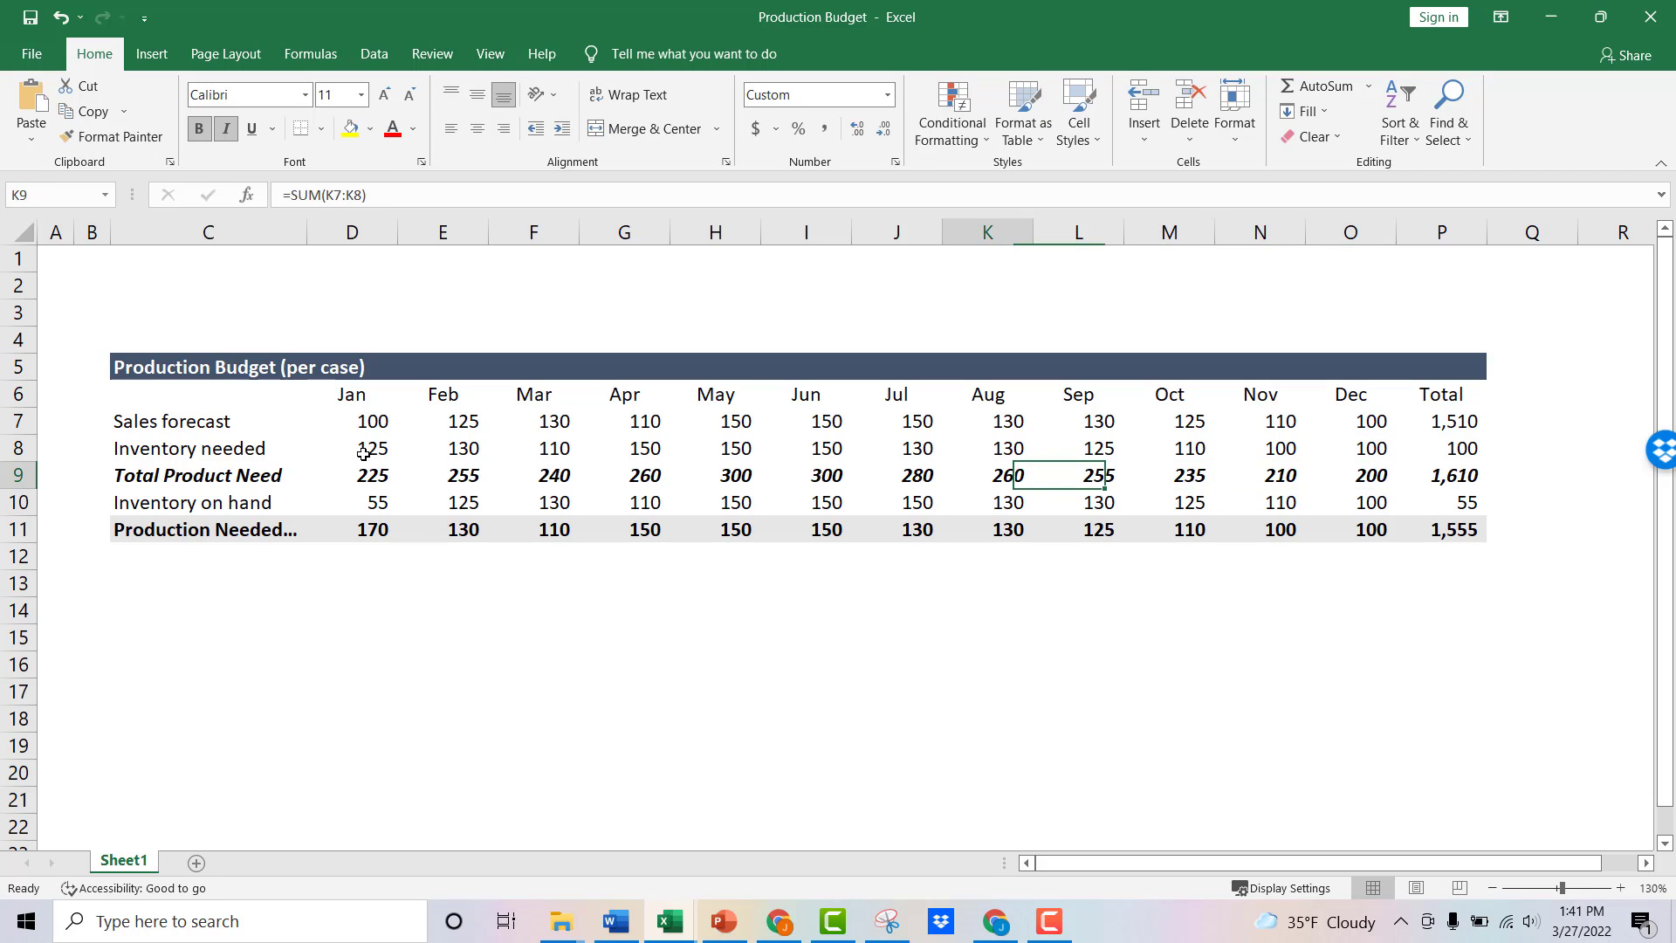
left_click(441, 448)
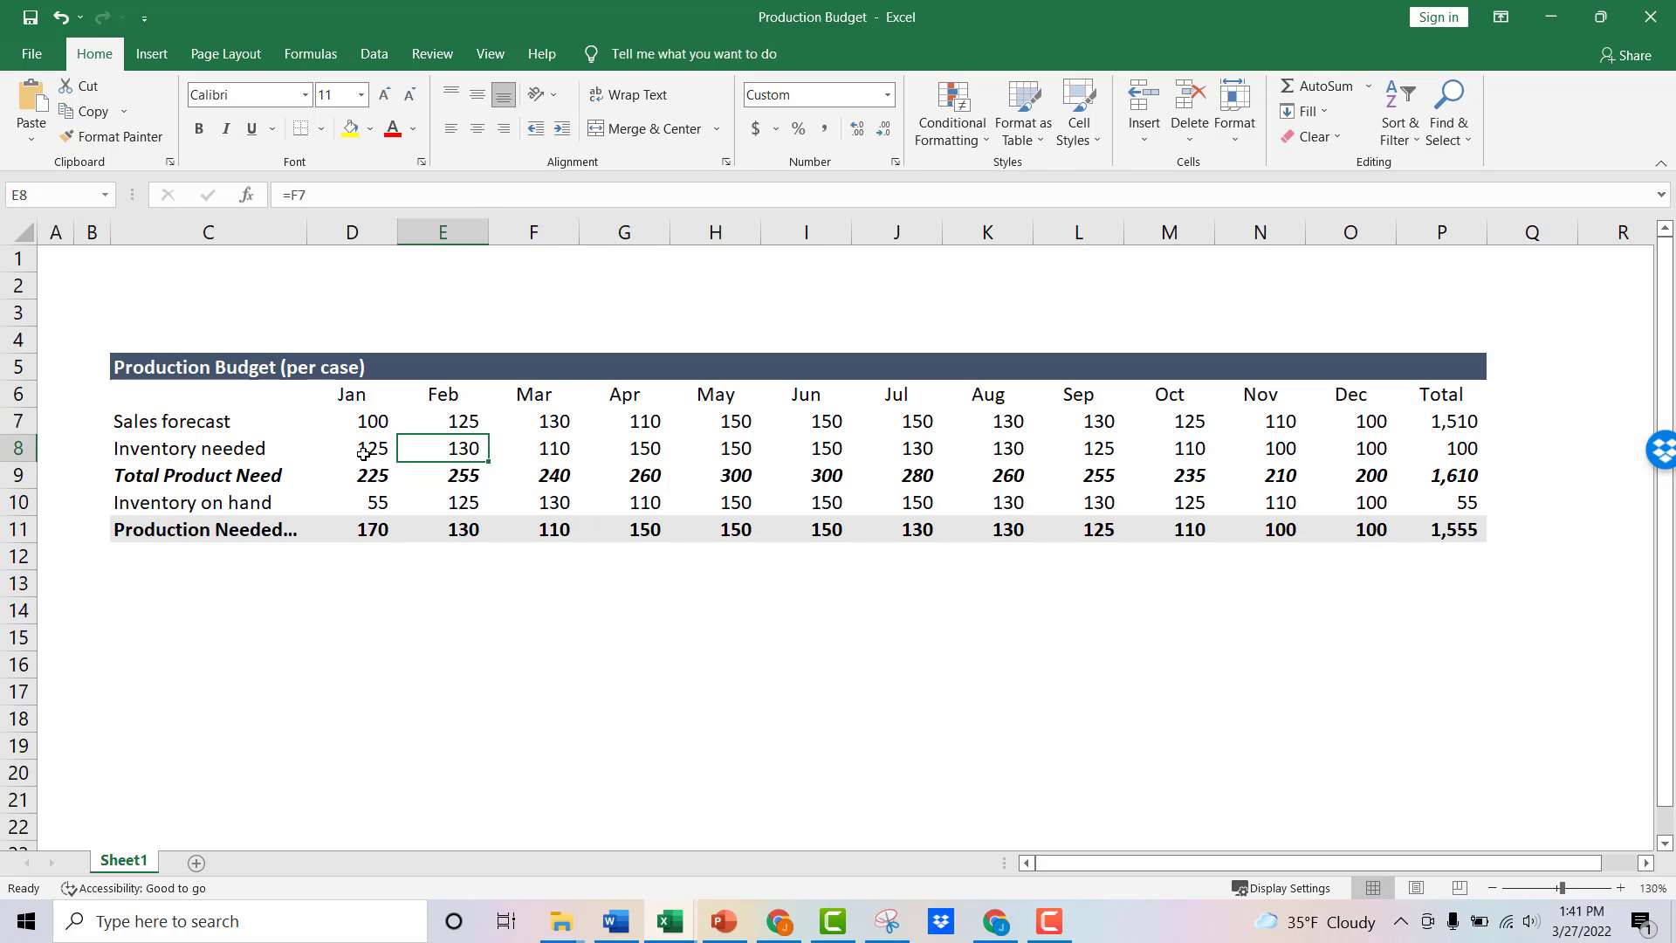
left_click(351, 421)
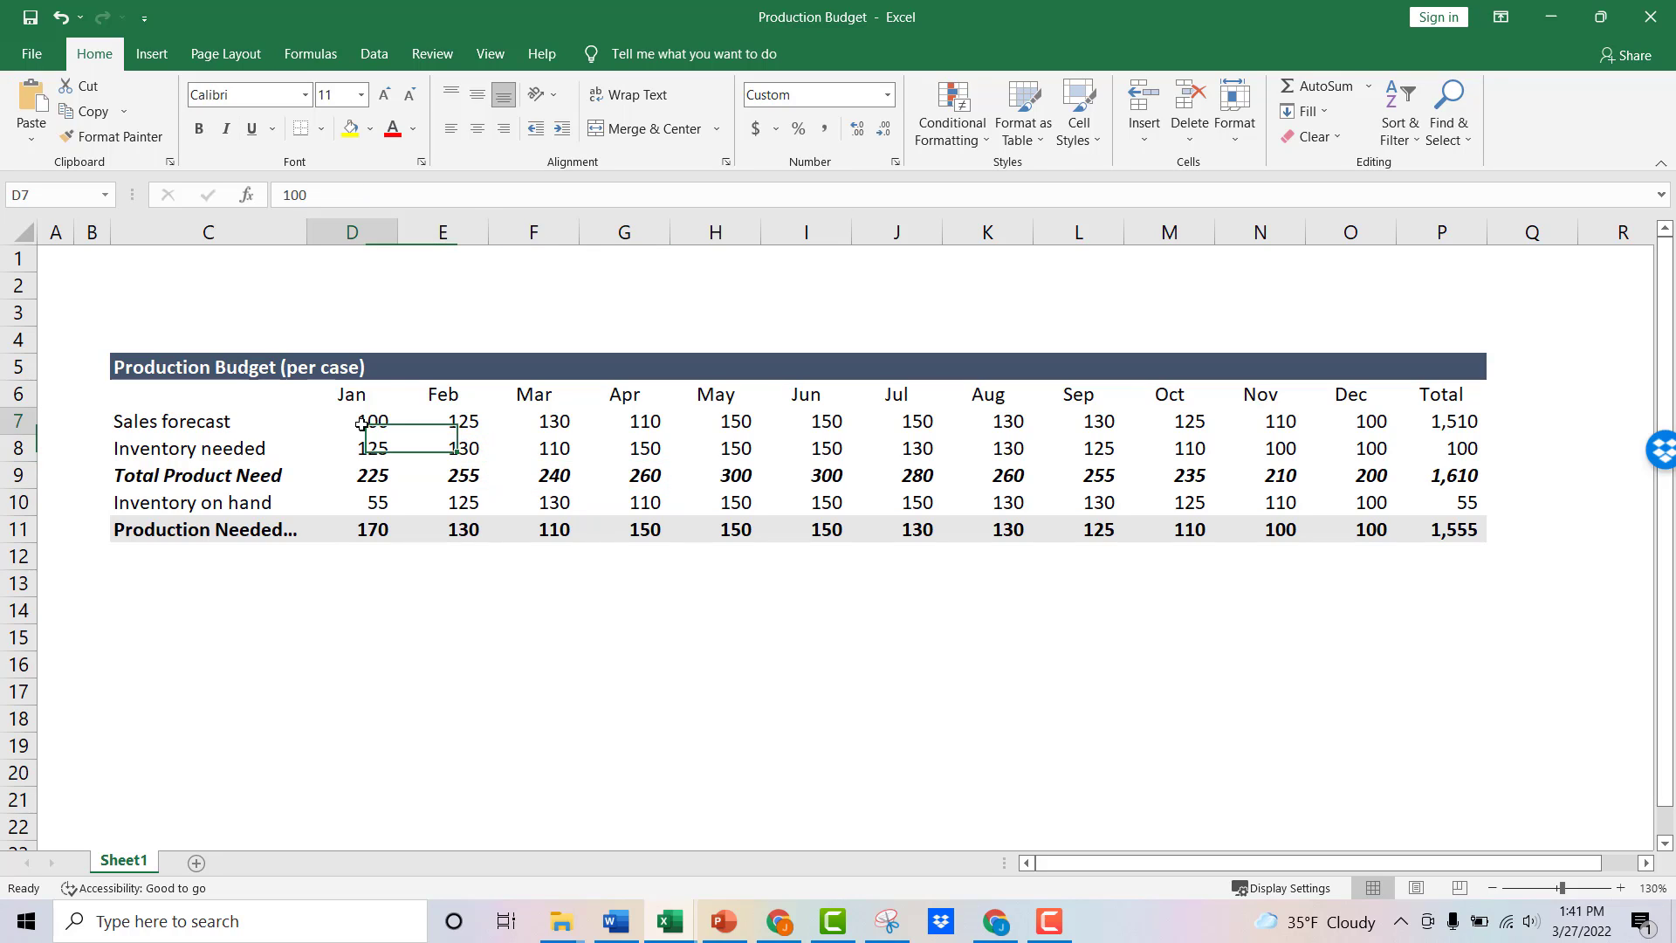
left_click(350, 421)
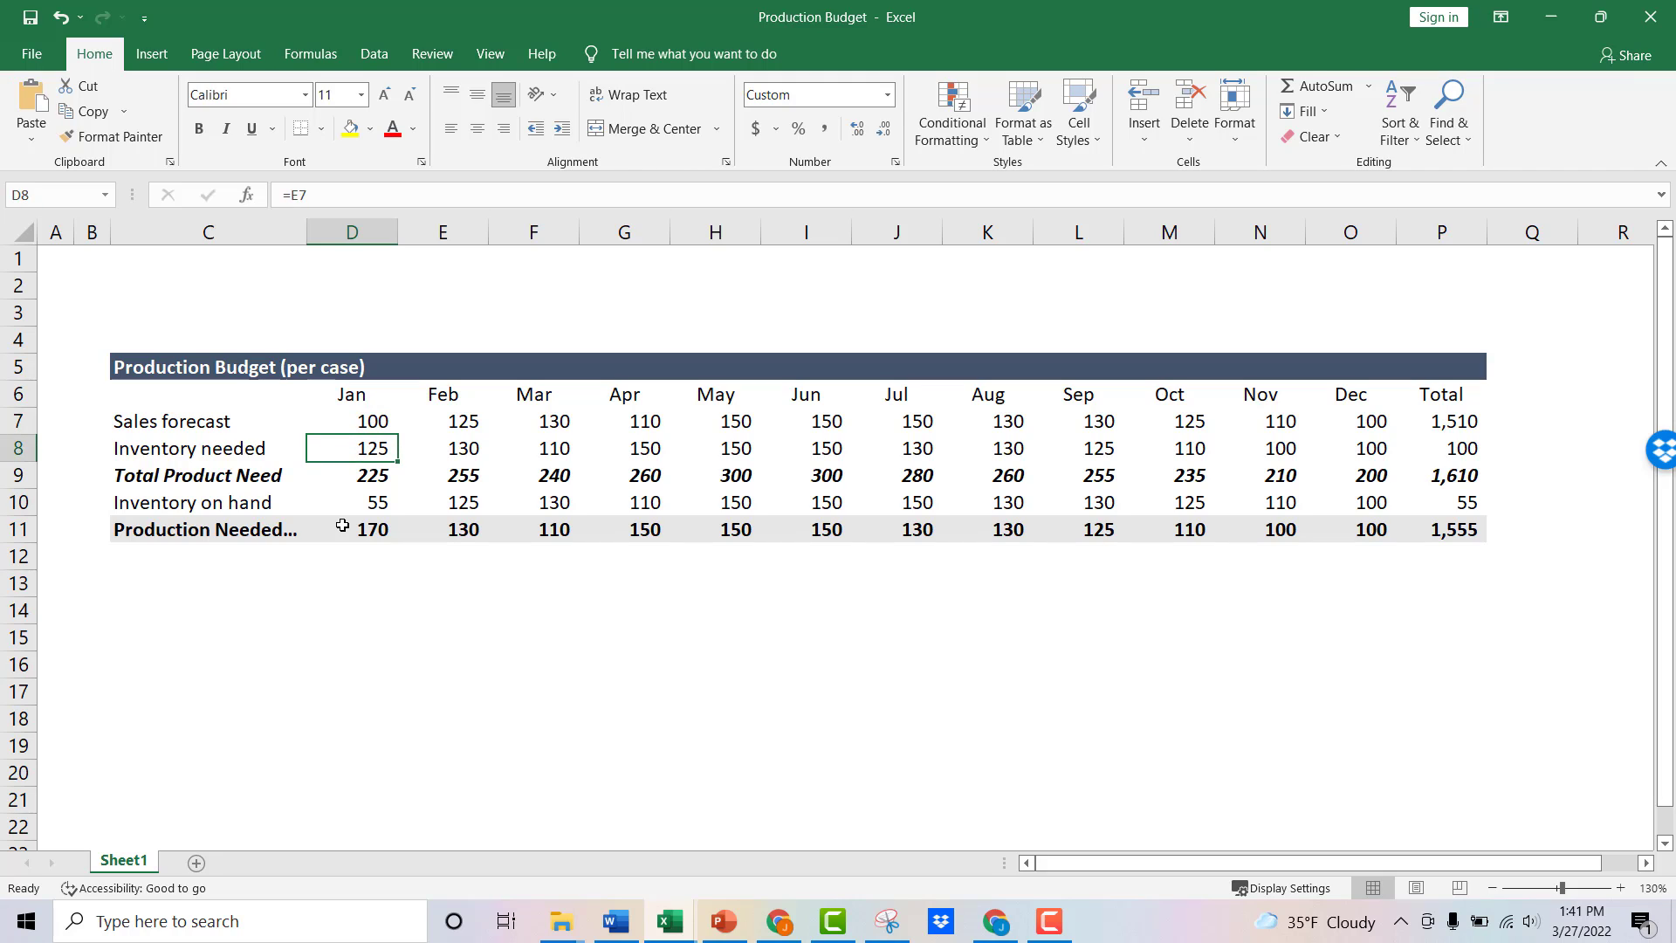
left_click(351, 475)
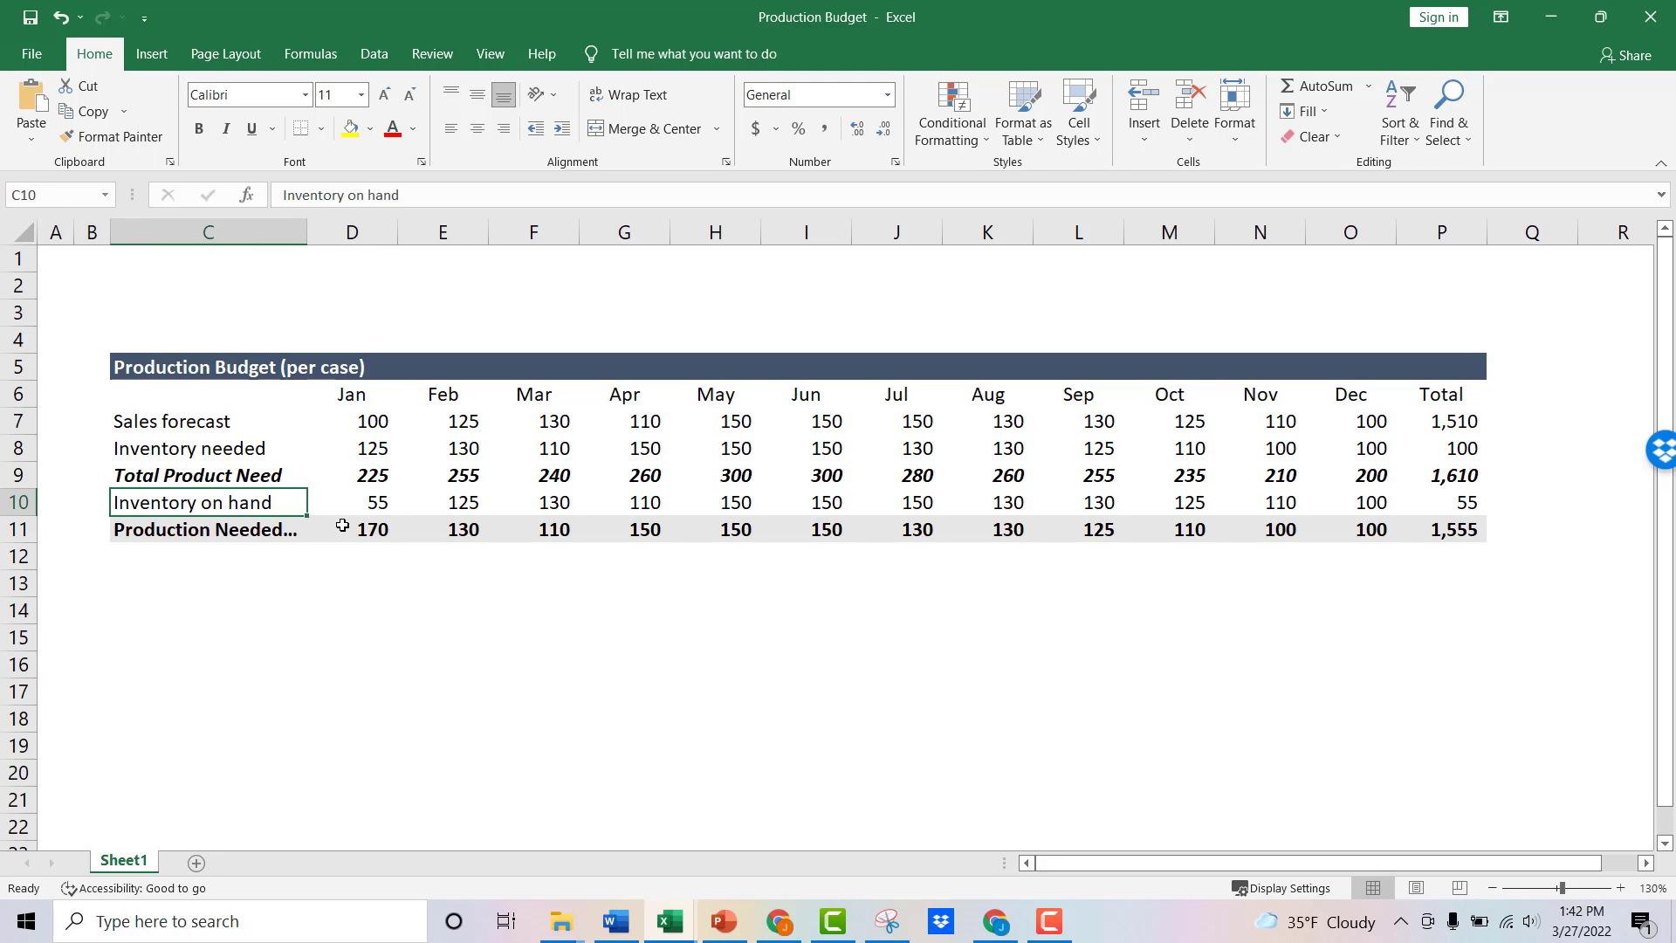
left_click(351, 529)
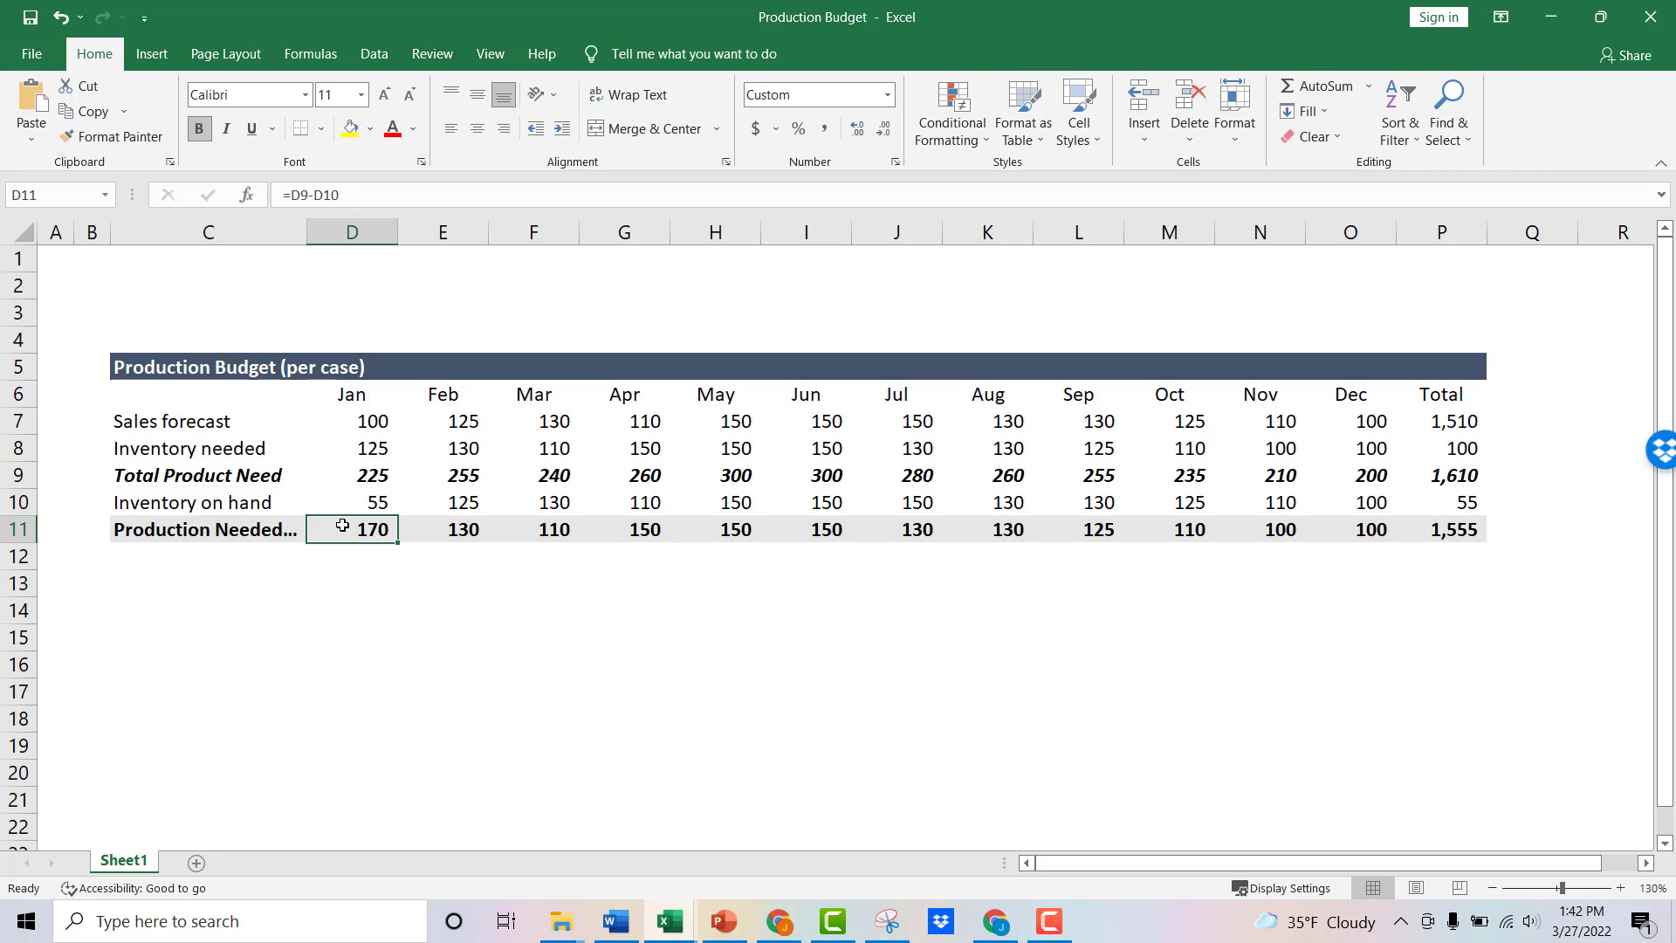
left_click(351, 475)
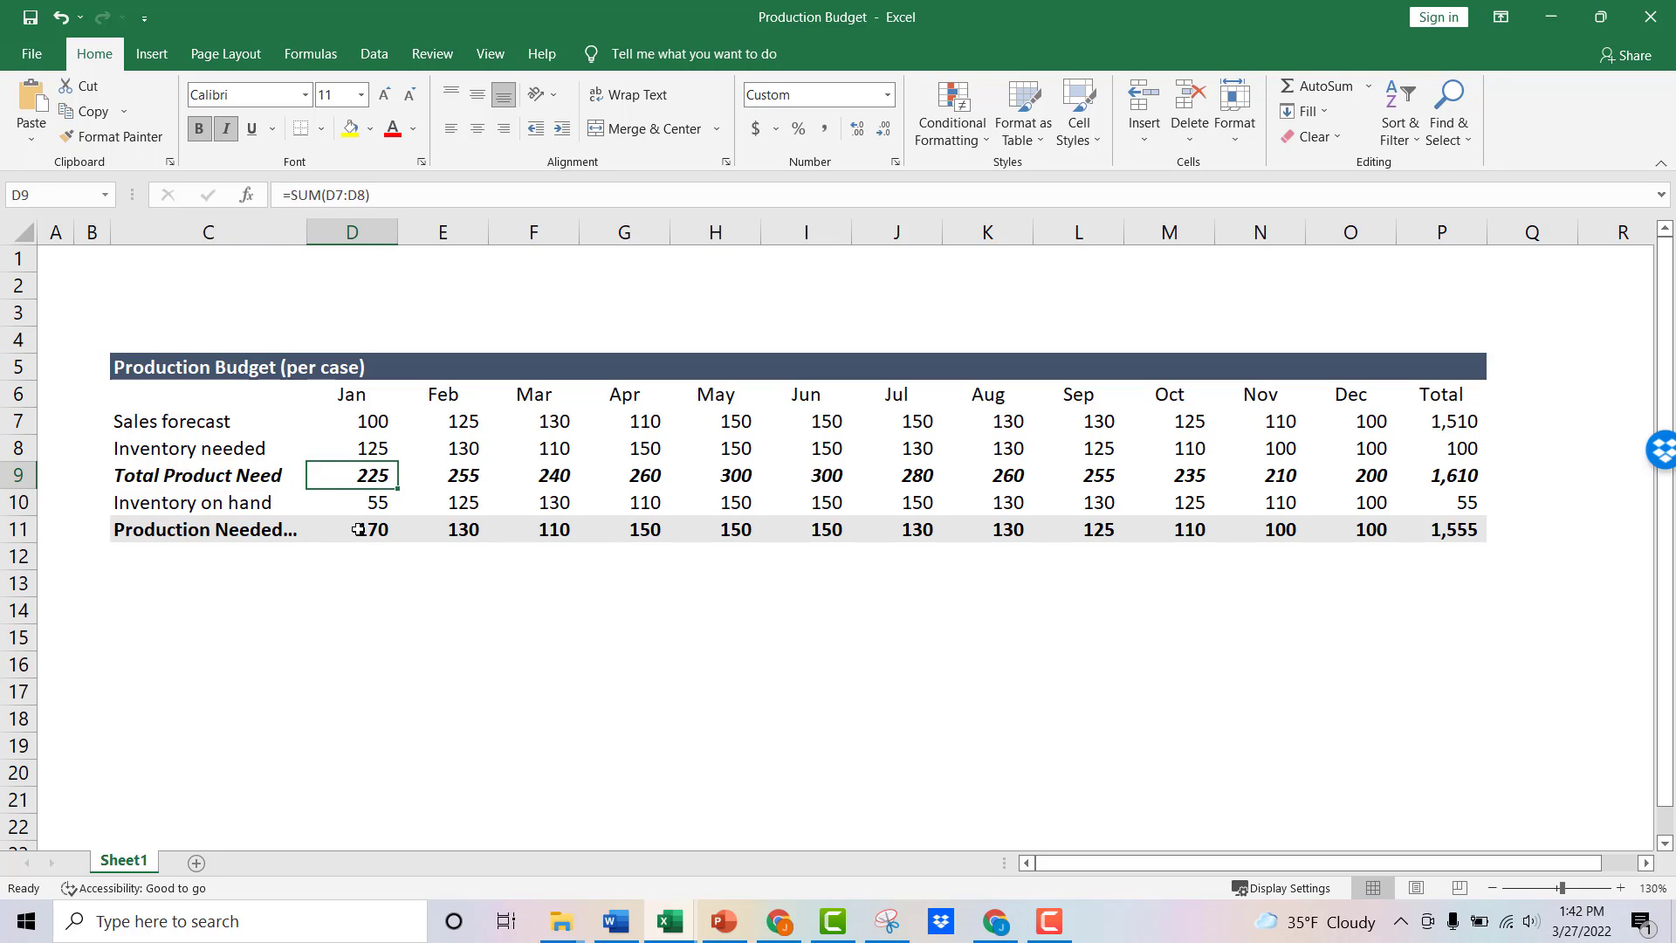
left_click(351, 501)
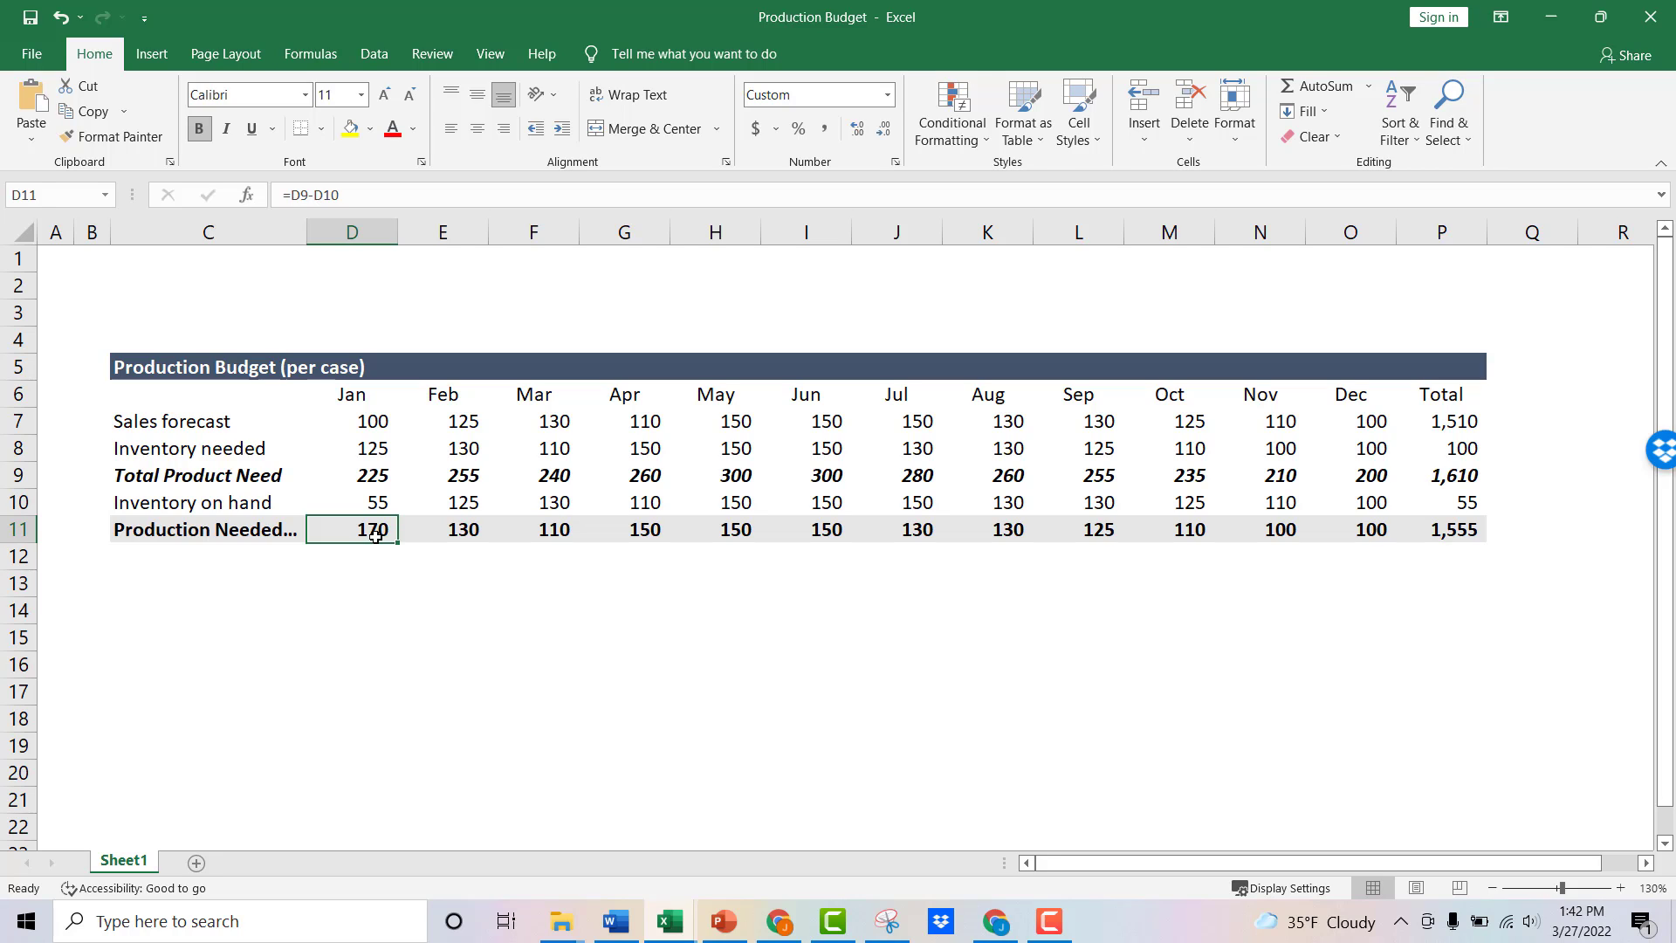
left_click_drag(350, 527, 623, 501)
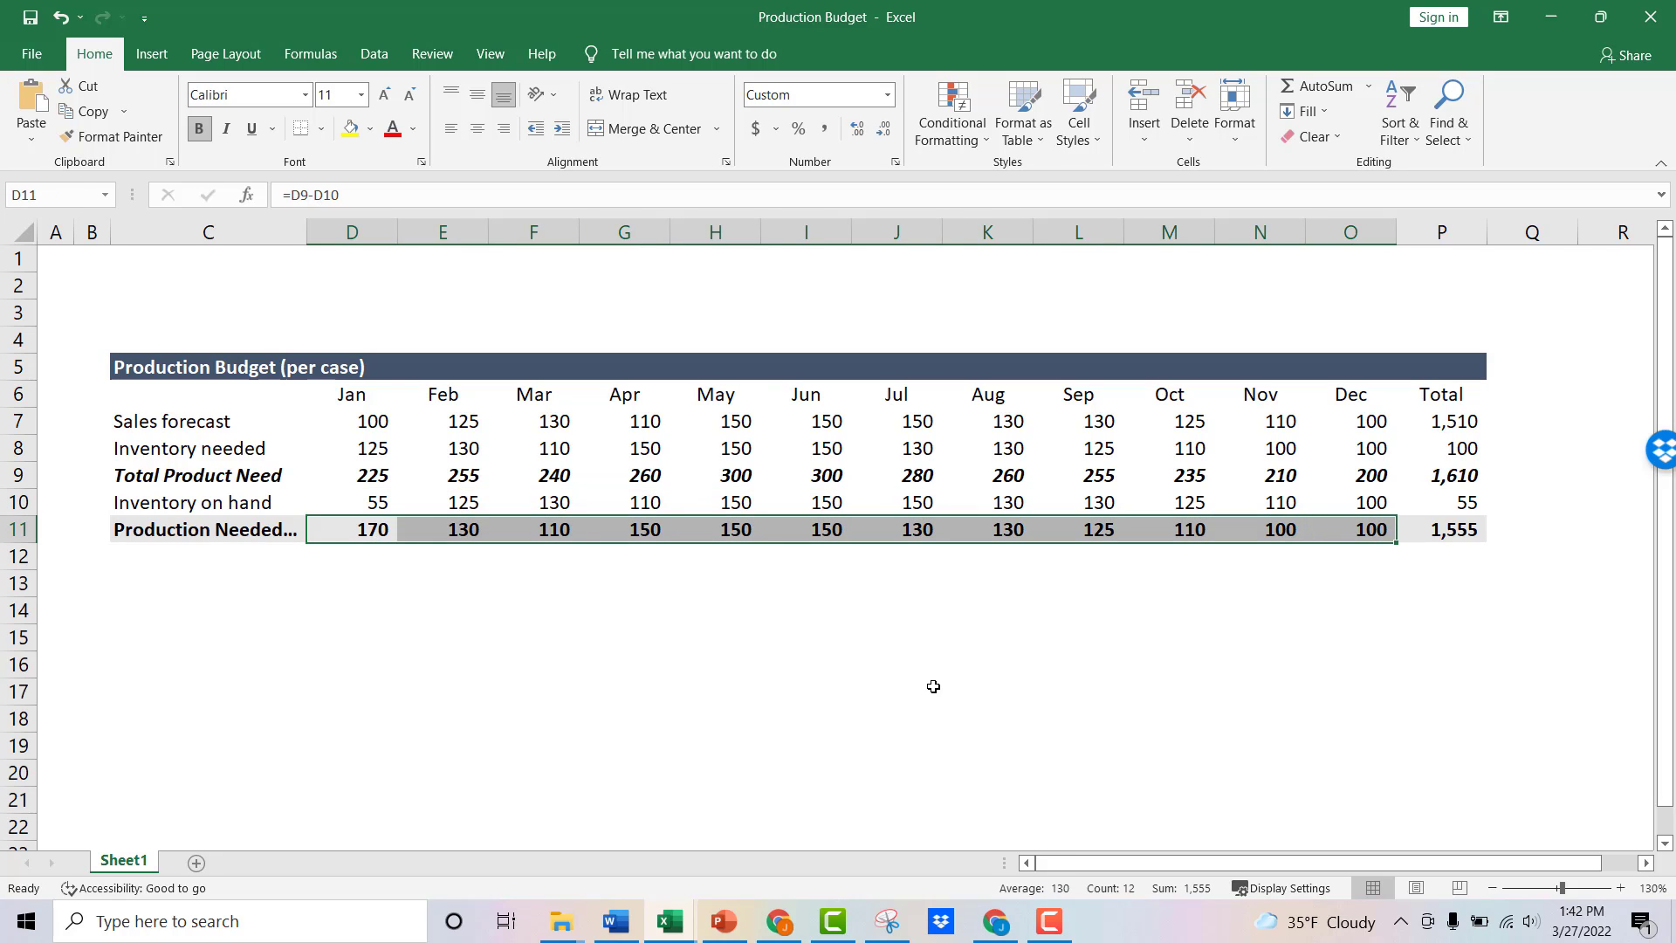
left_click(208, 392)
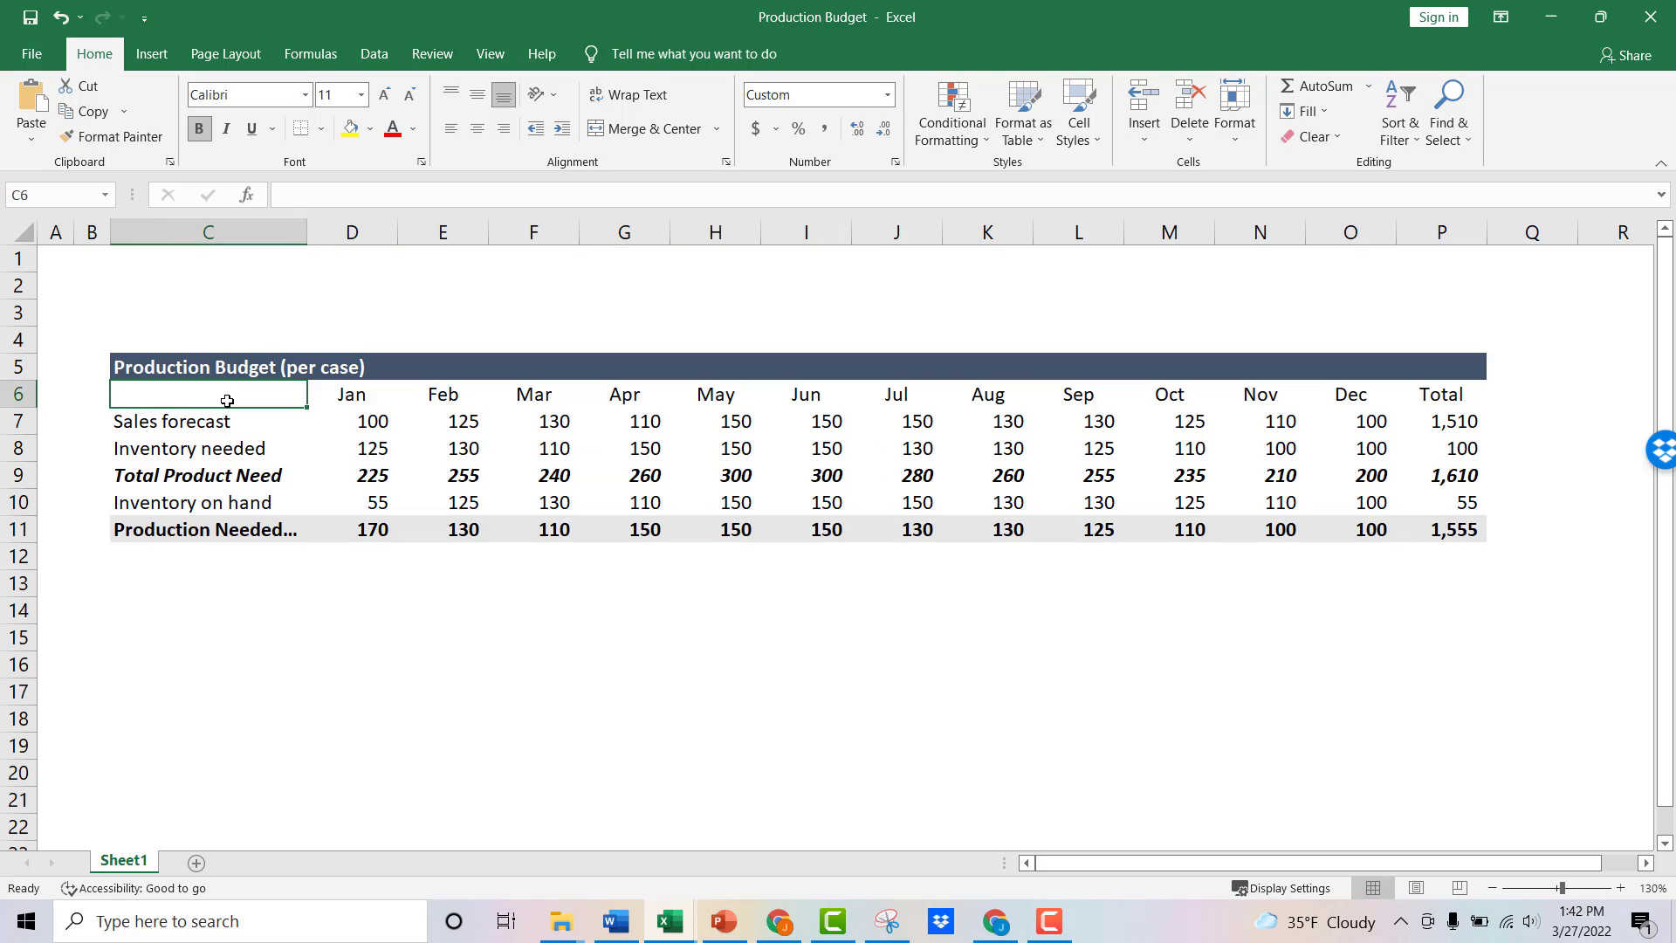
left_click(207, 529)
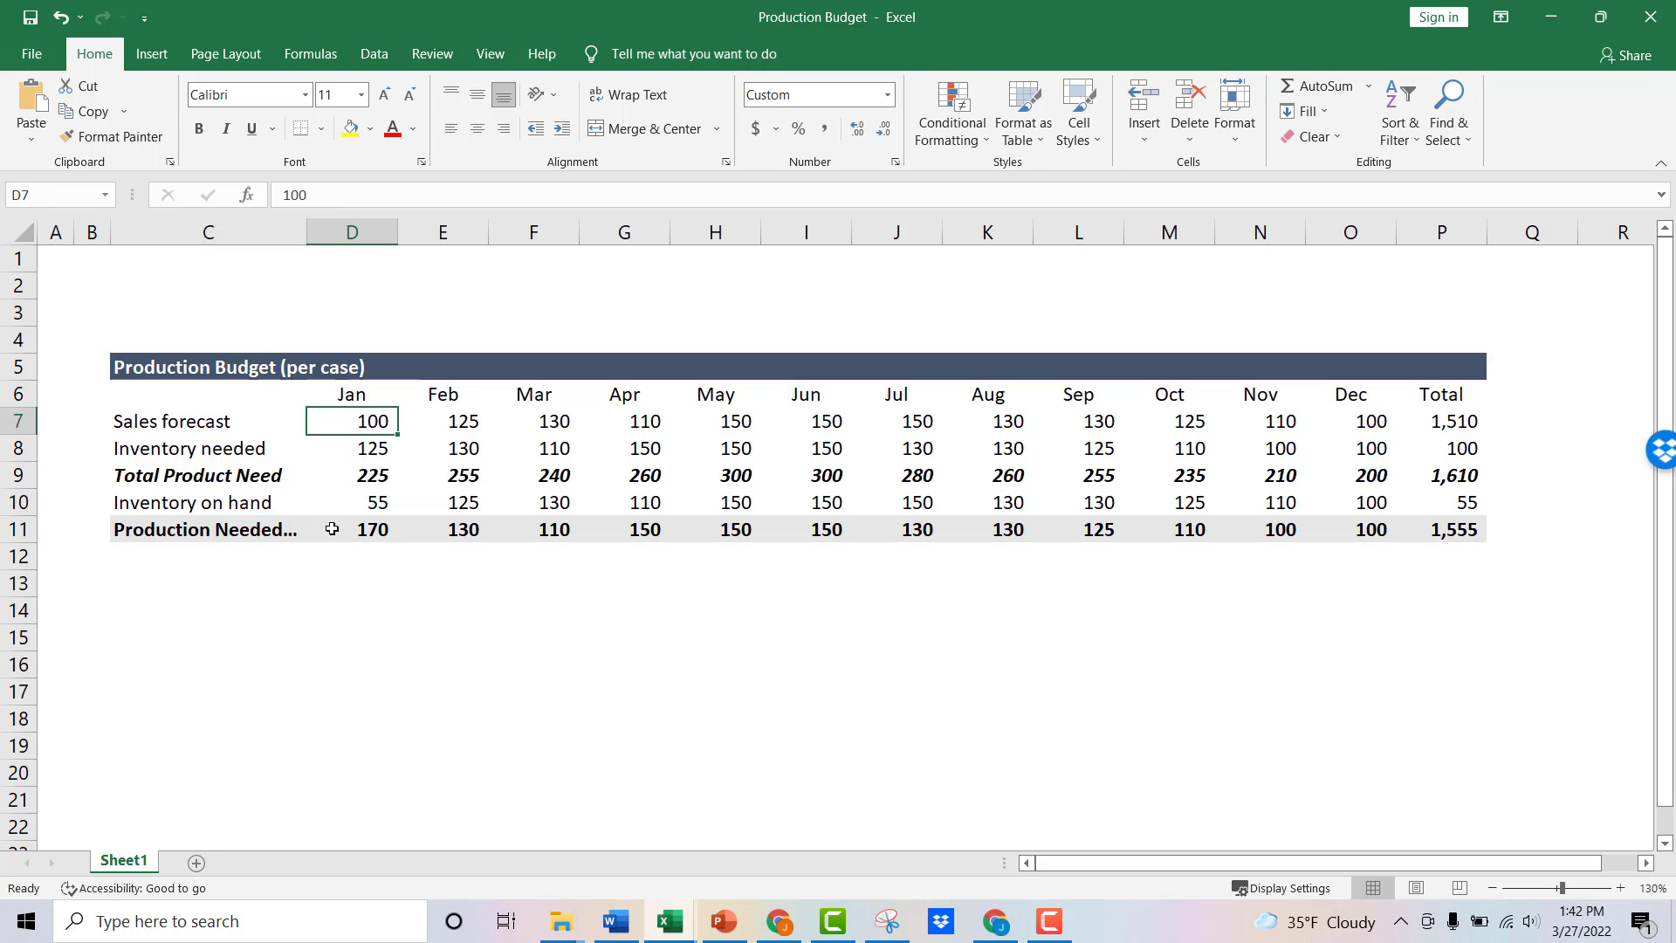
left_click(351, 448)
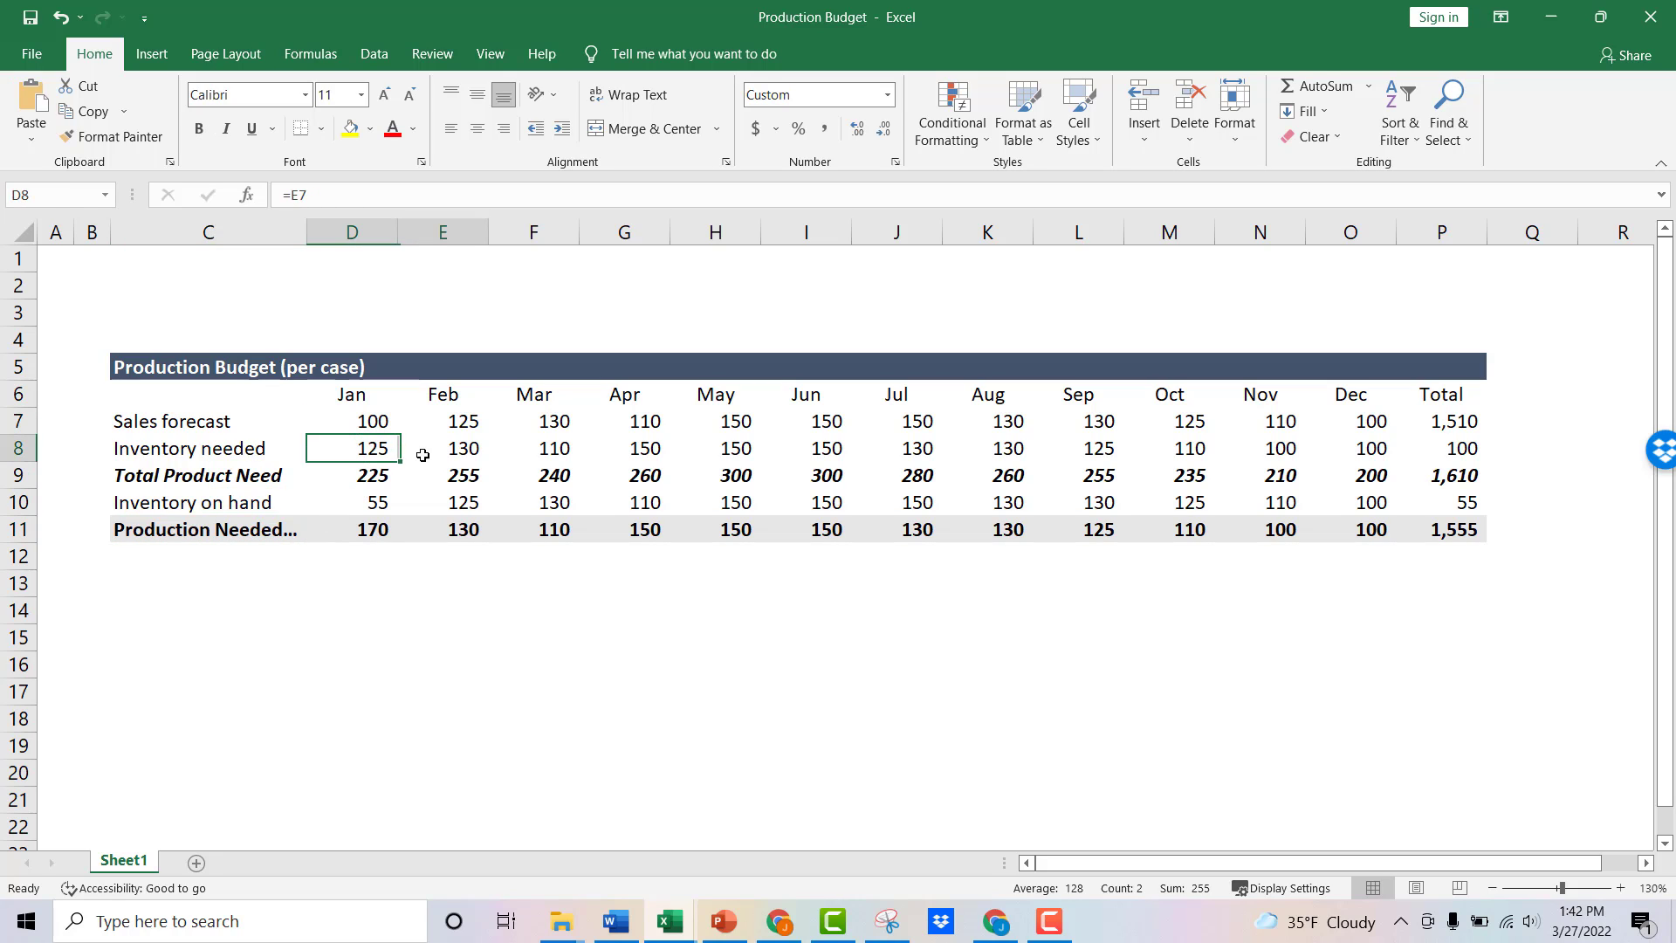
left_click_drag(351, 449, 1350, 449)
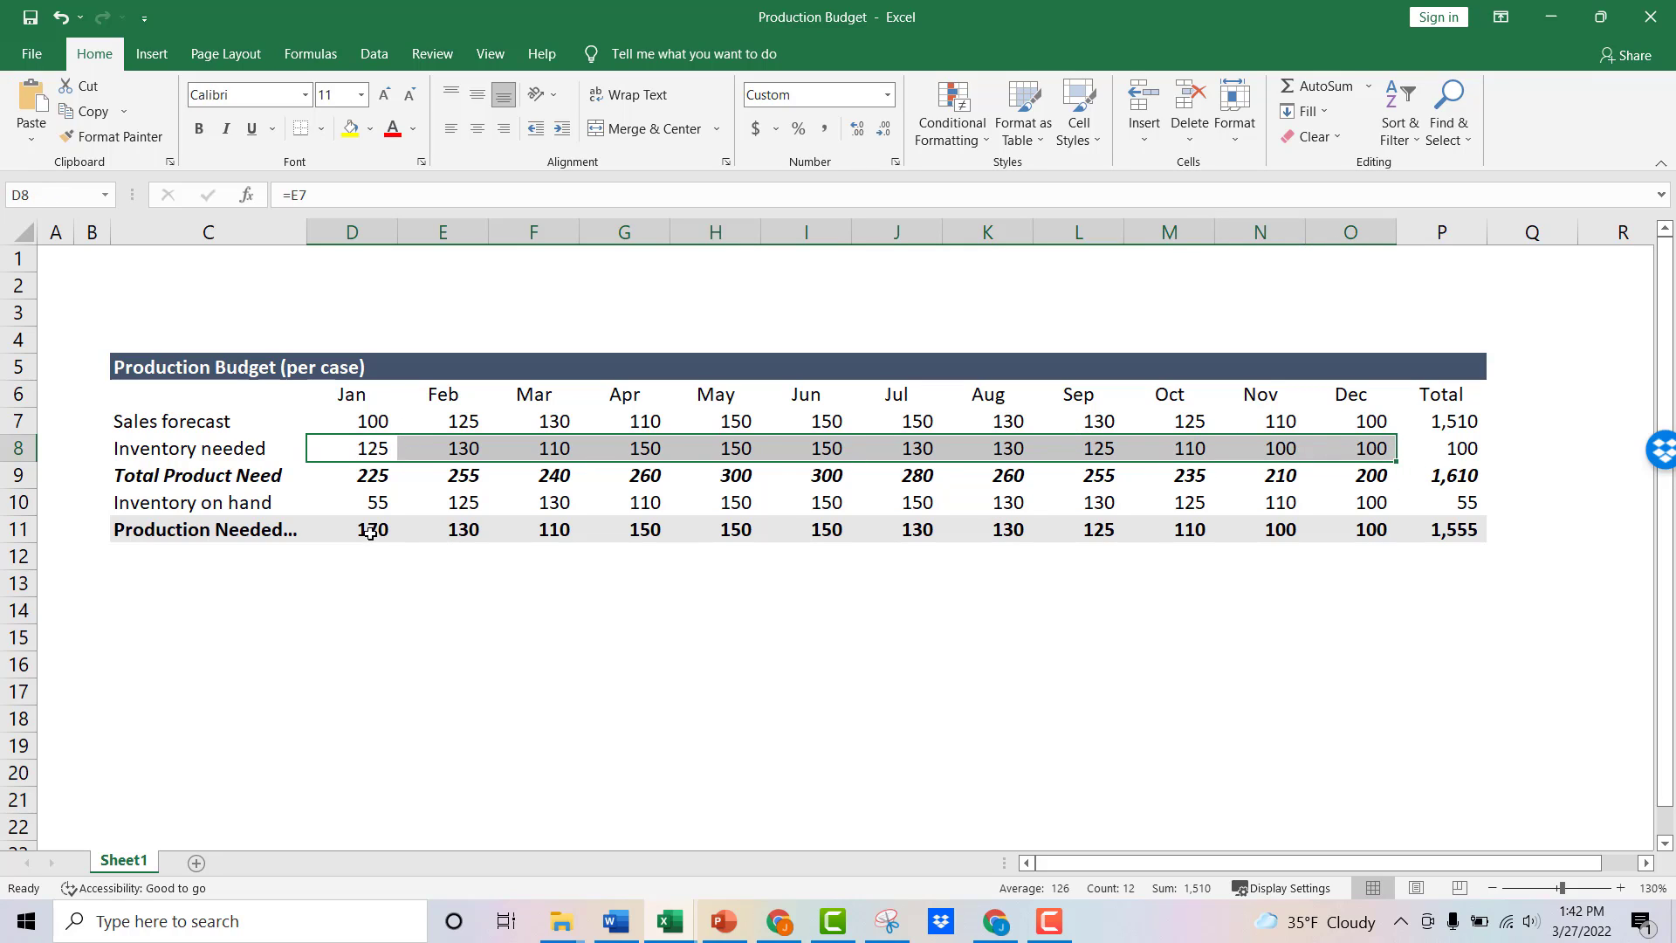
left_click(351, 529)
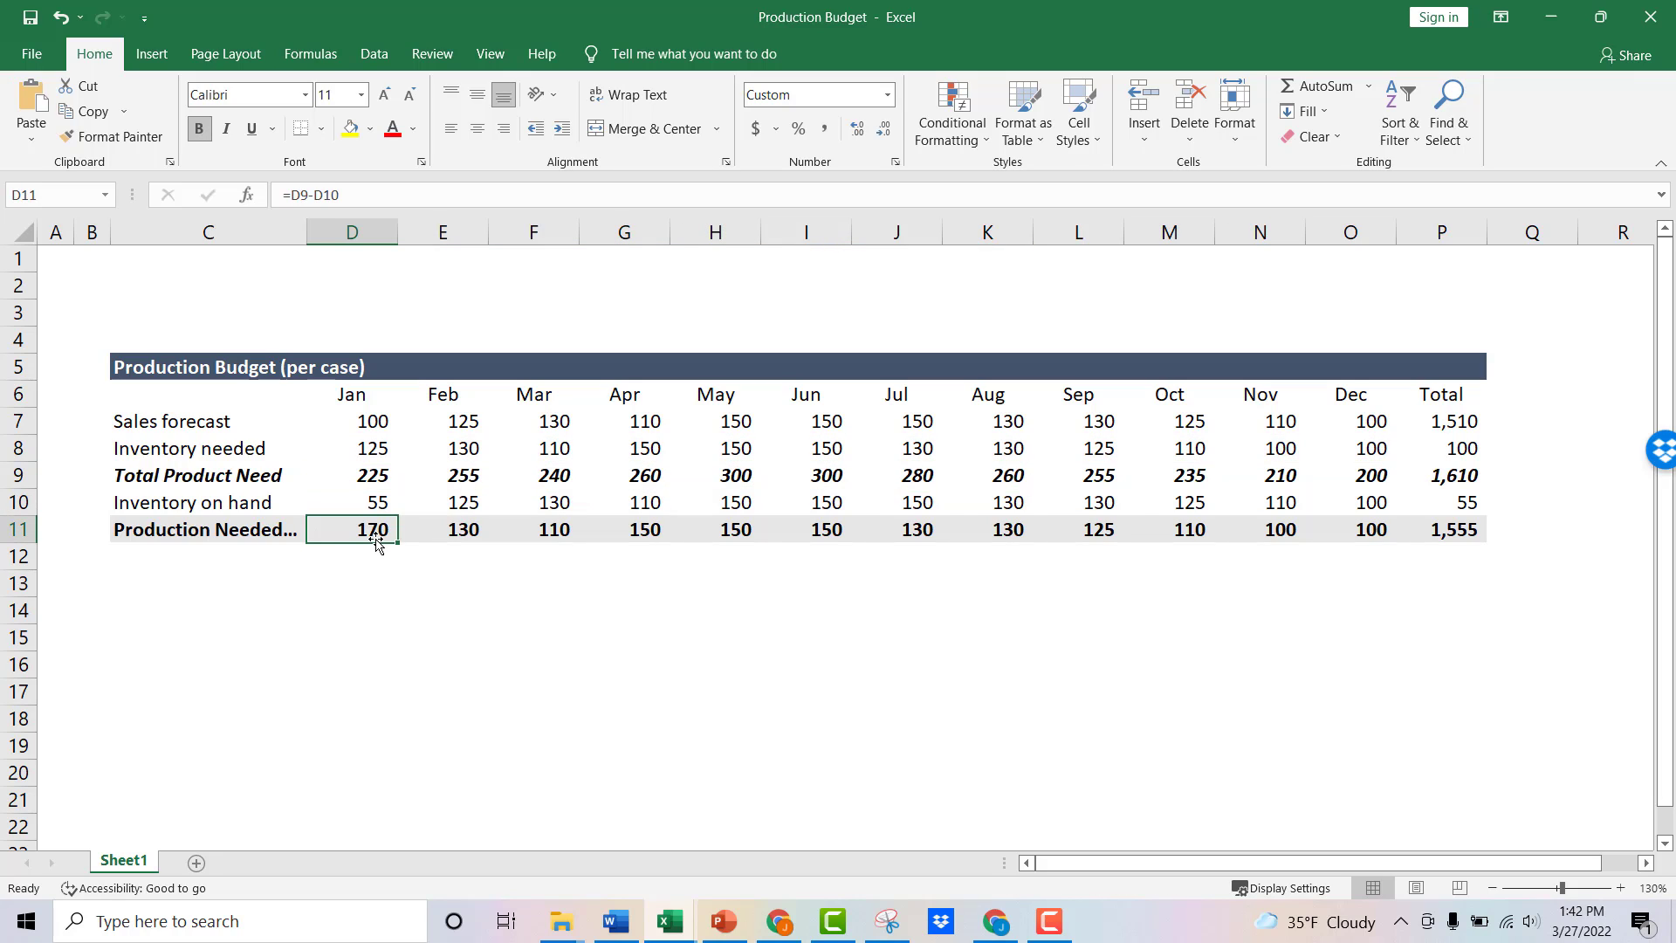